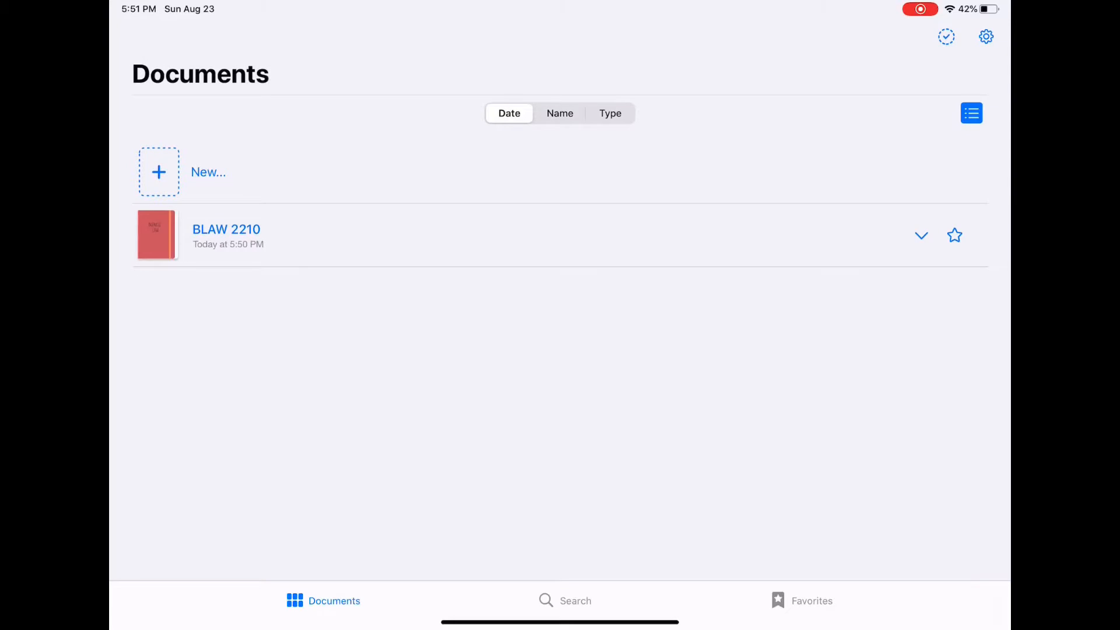
Browse through the BLAW 2210 notebook, then return to the documents library.
left_click(227, 230)
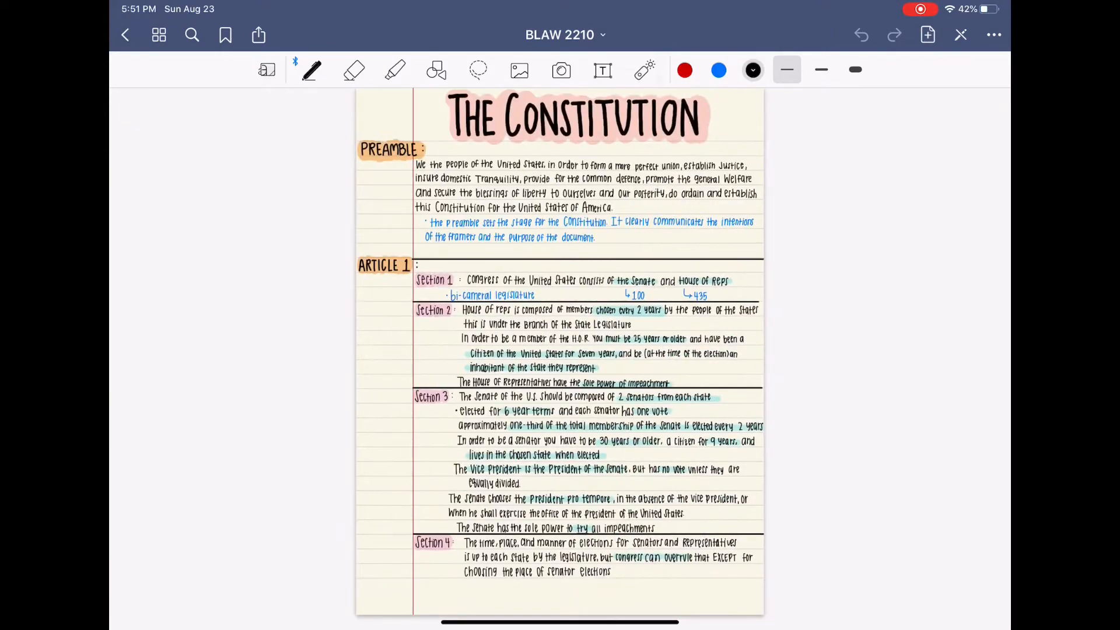
scroll("down", 3)
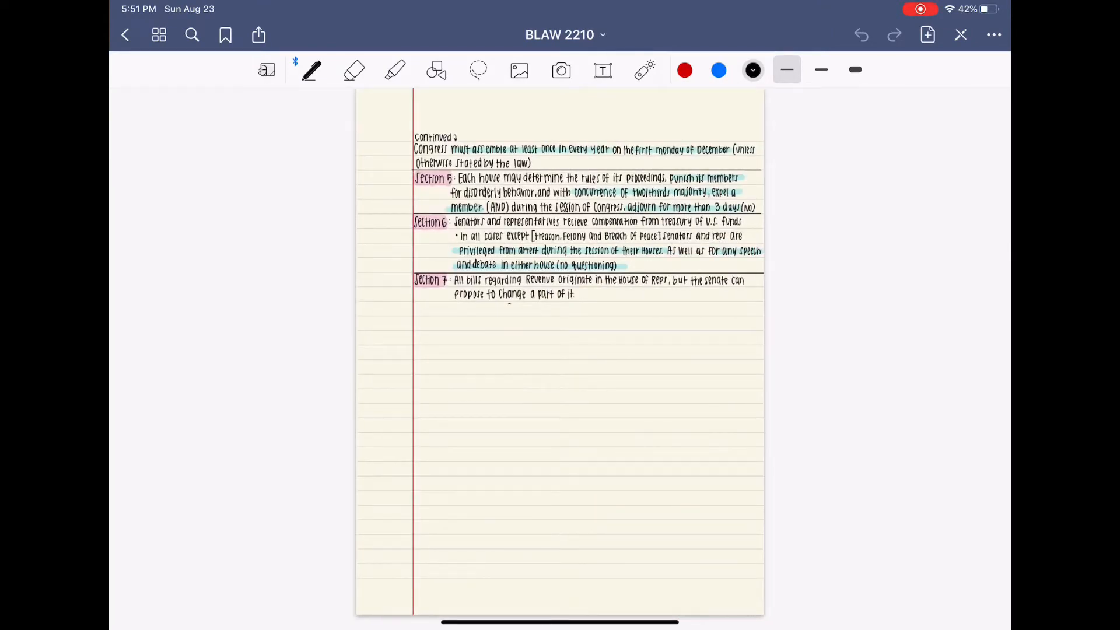
scroll("down", 3)
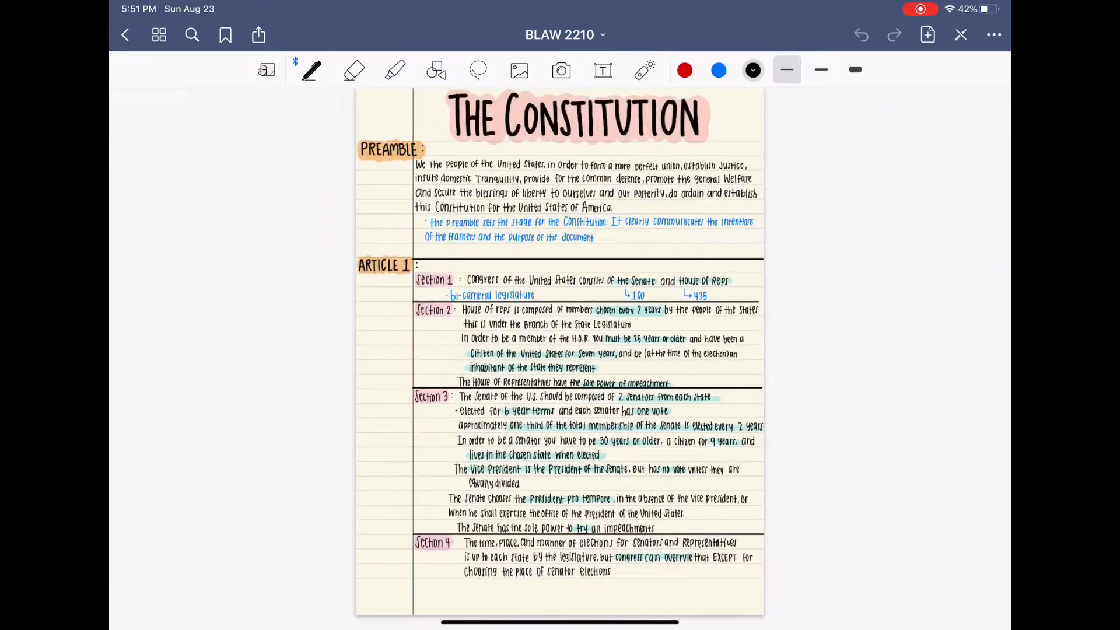
scroll("down", 3)
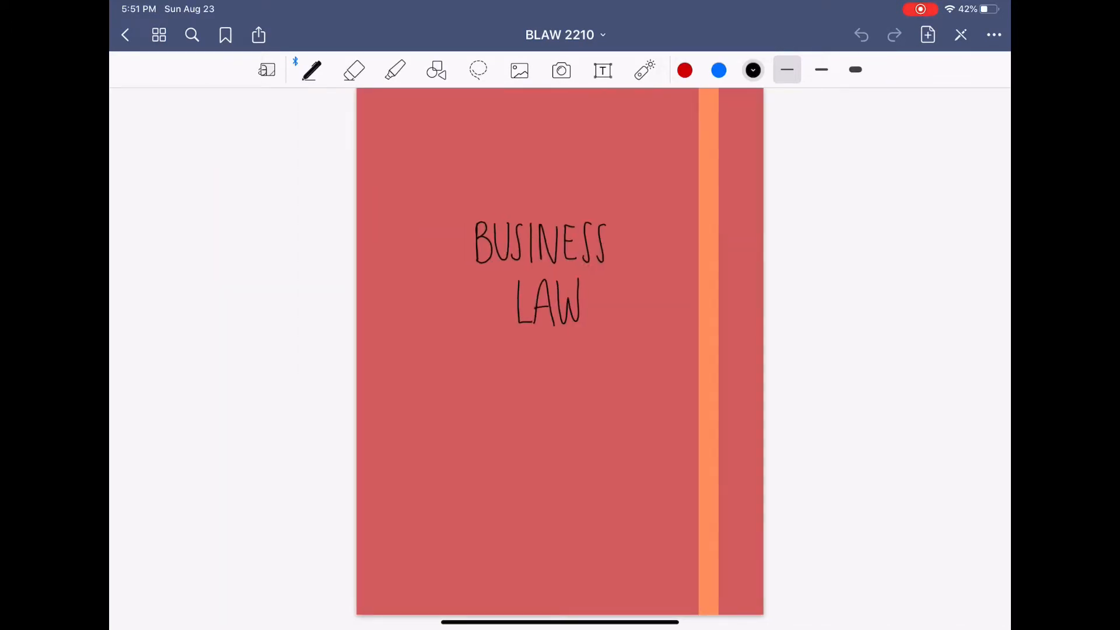
left_click(125, 34)
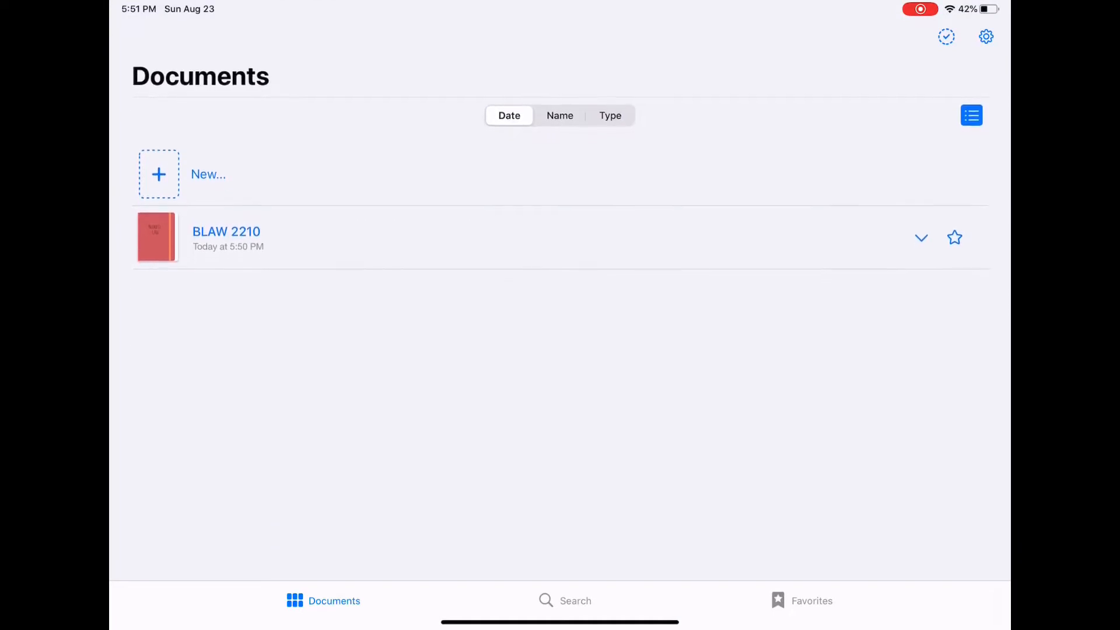
Start a new notebook and choose the Lotus cover for it.
left_click(159, 174)
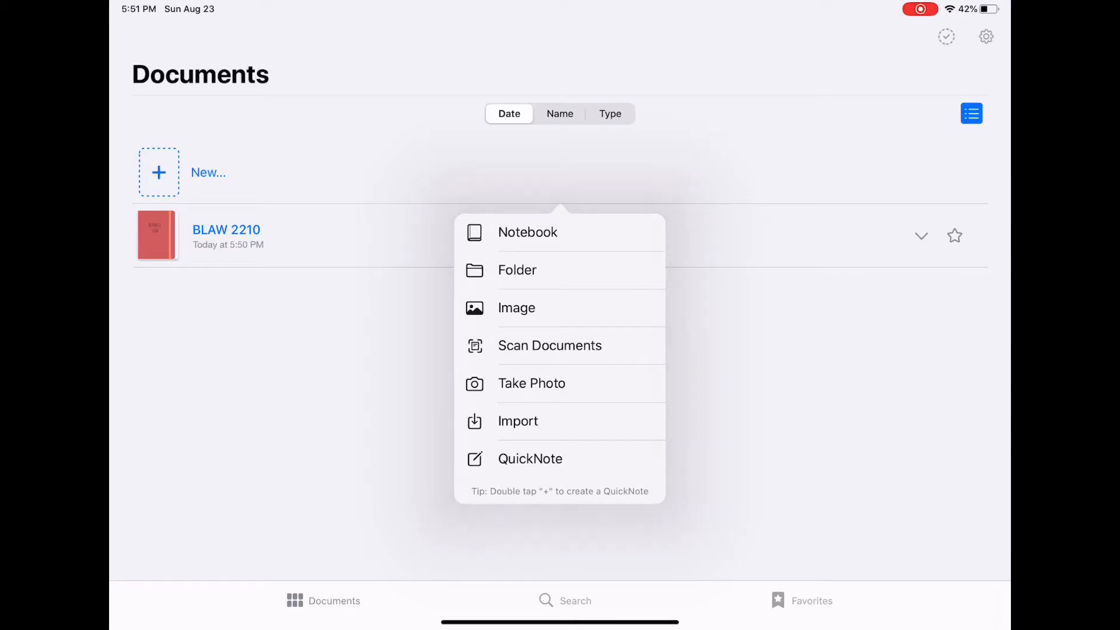
left_click(527, 231)
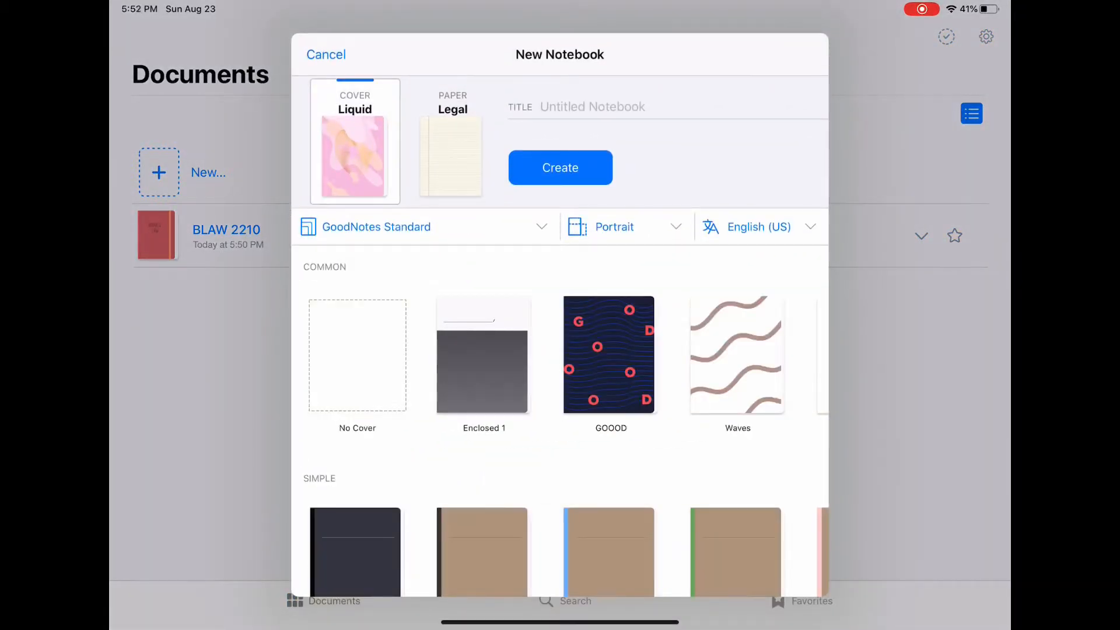
scroll("down", 3)
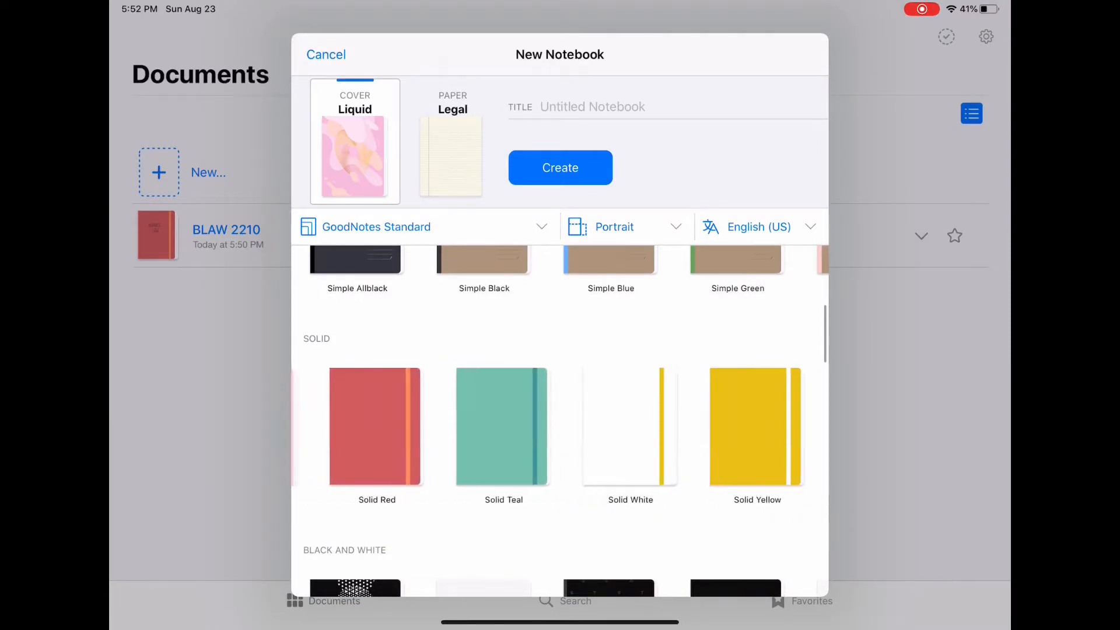
scroll("down", 3)
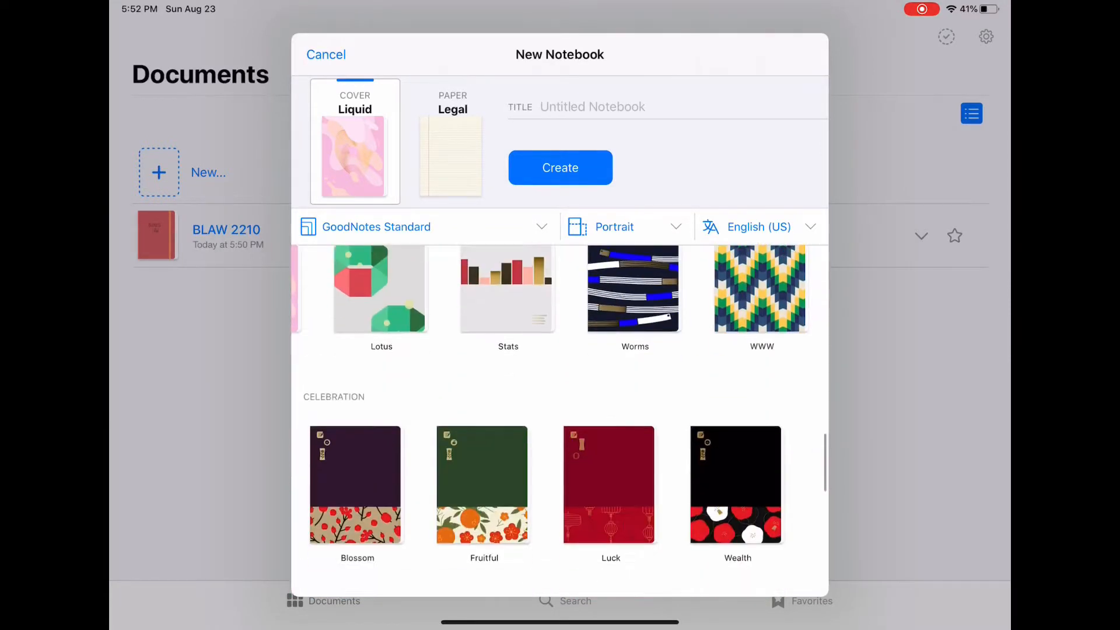
scroll("down", 3)
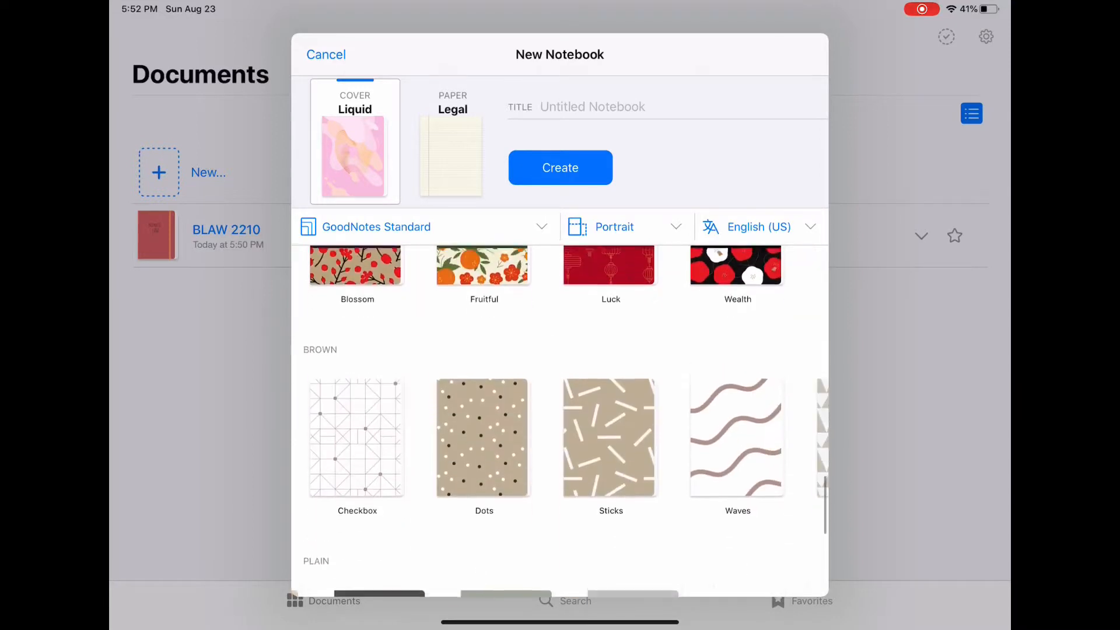
left_click(602, 407)
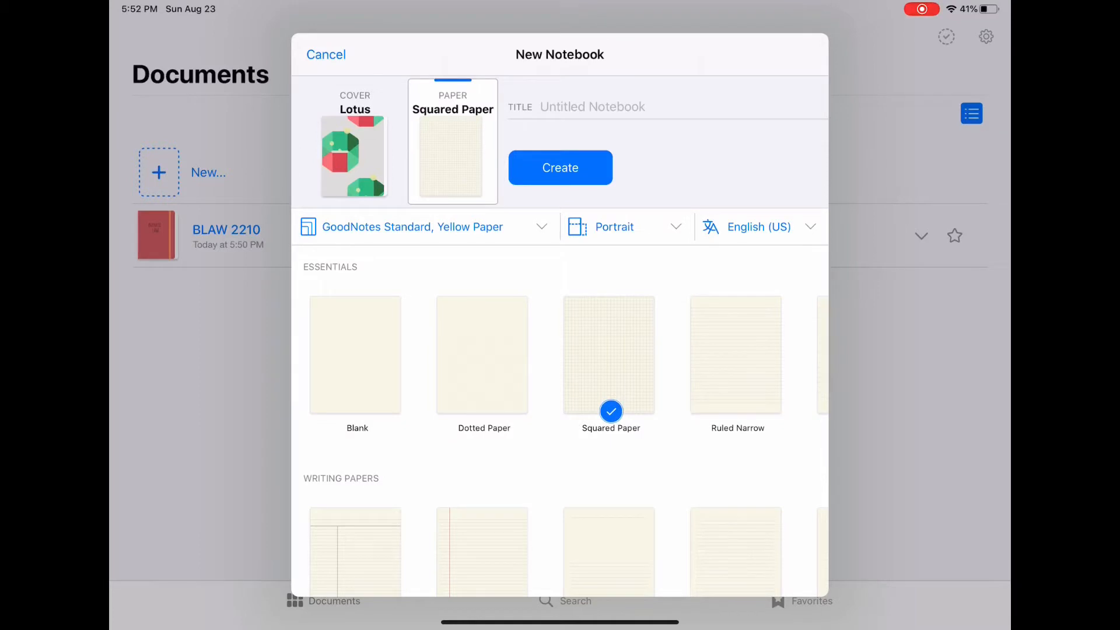
Pick Legal ruled paper and create the YouTube Video notebook.
scroll("down", 3)
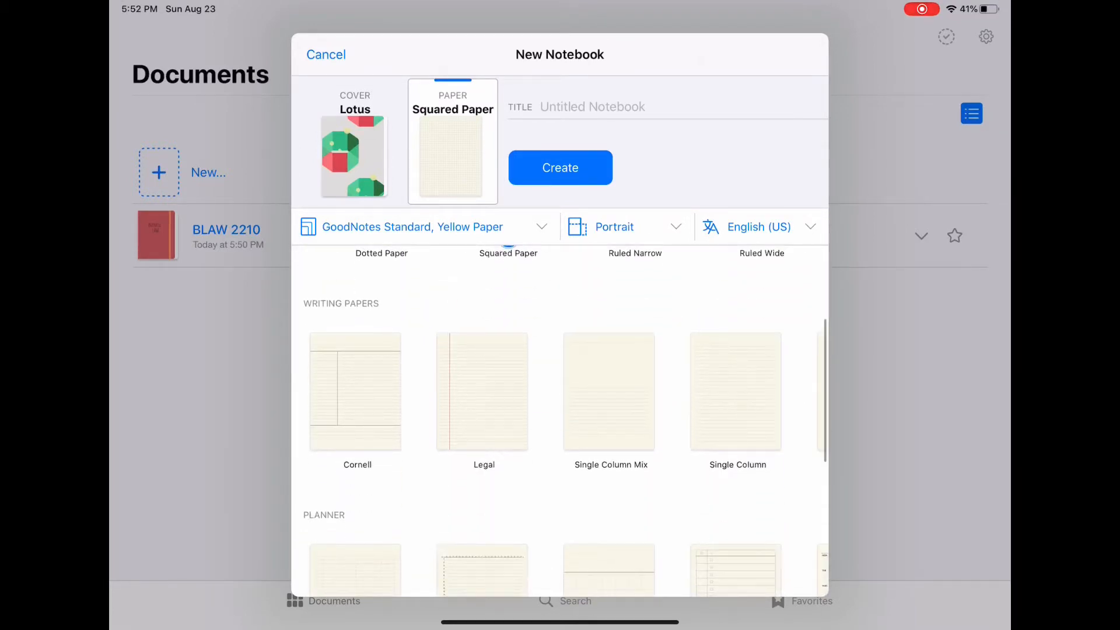
scroll("down", 3)
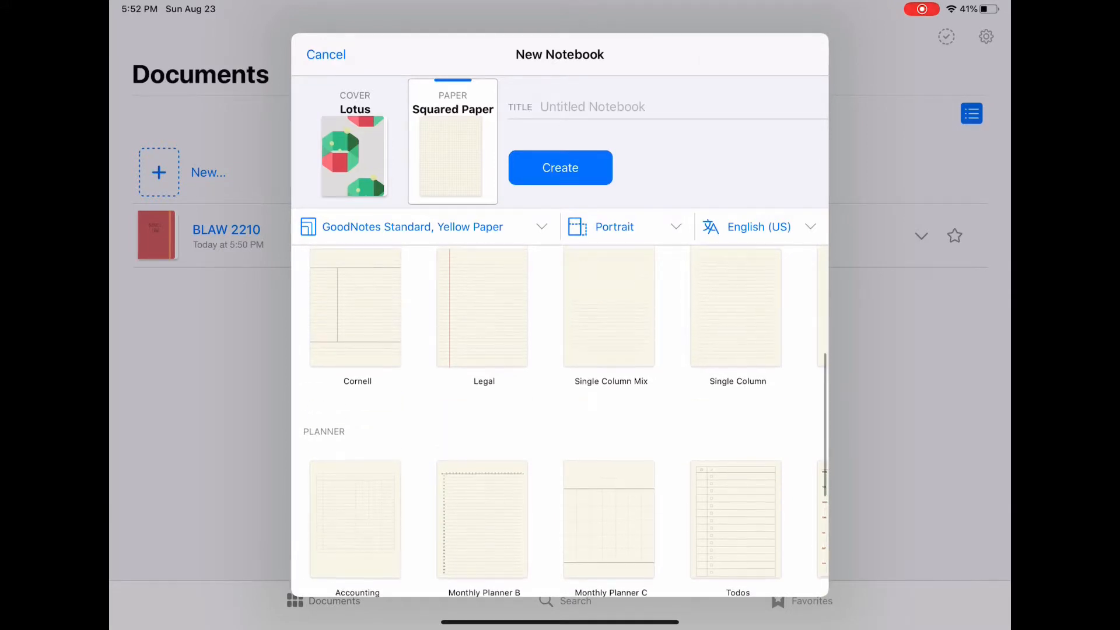
left_click(483, 307)
type("YouTube Video")
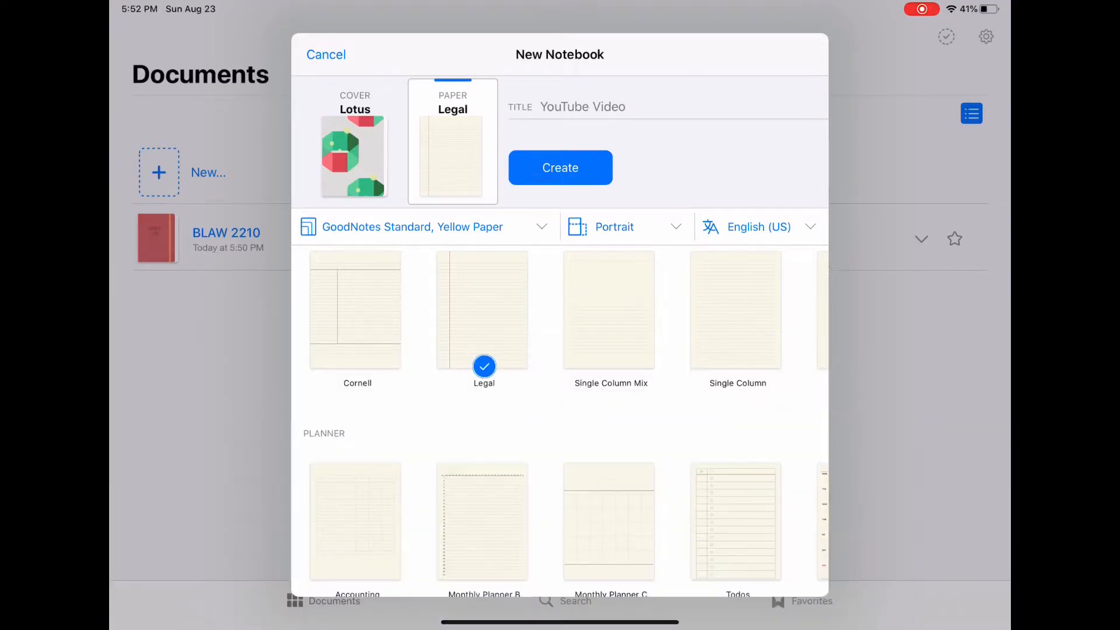
left_click(560, 166)
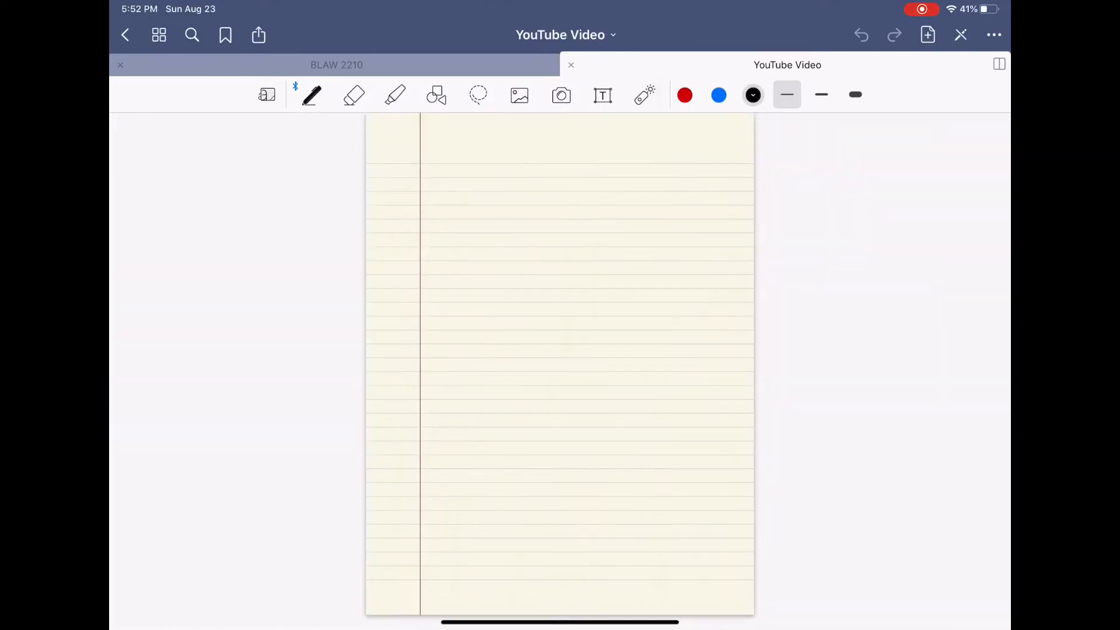
Switch to the Brush Pen with a medium stroke width for writing hello.
left_click(311, 94)
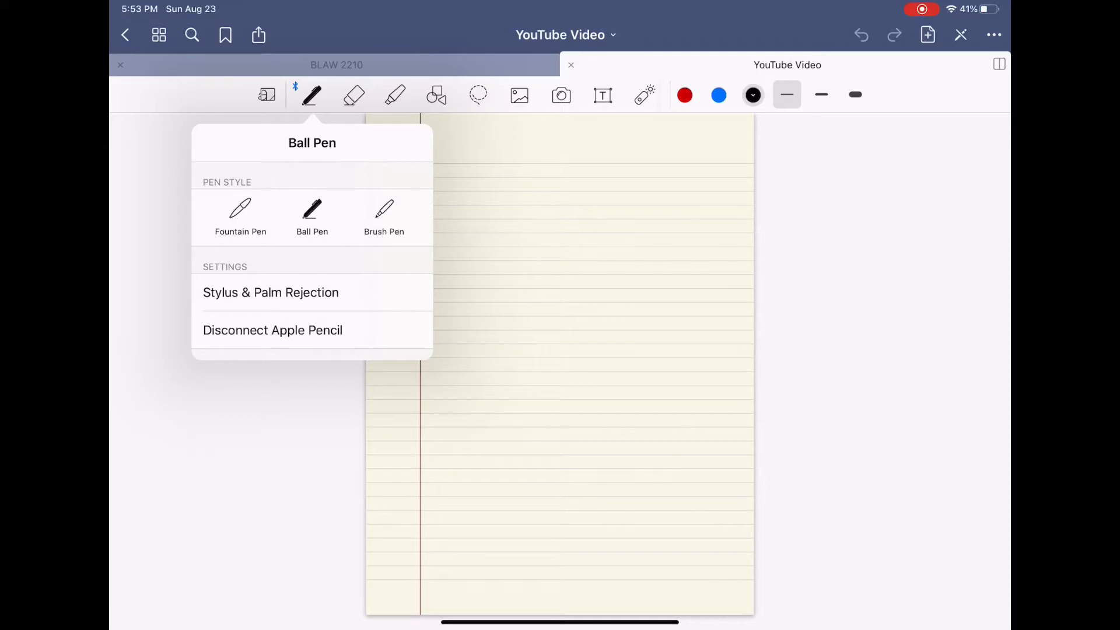
left_click(384, 214)
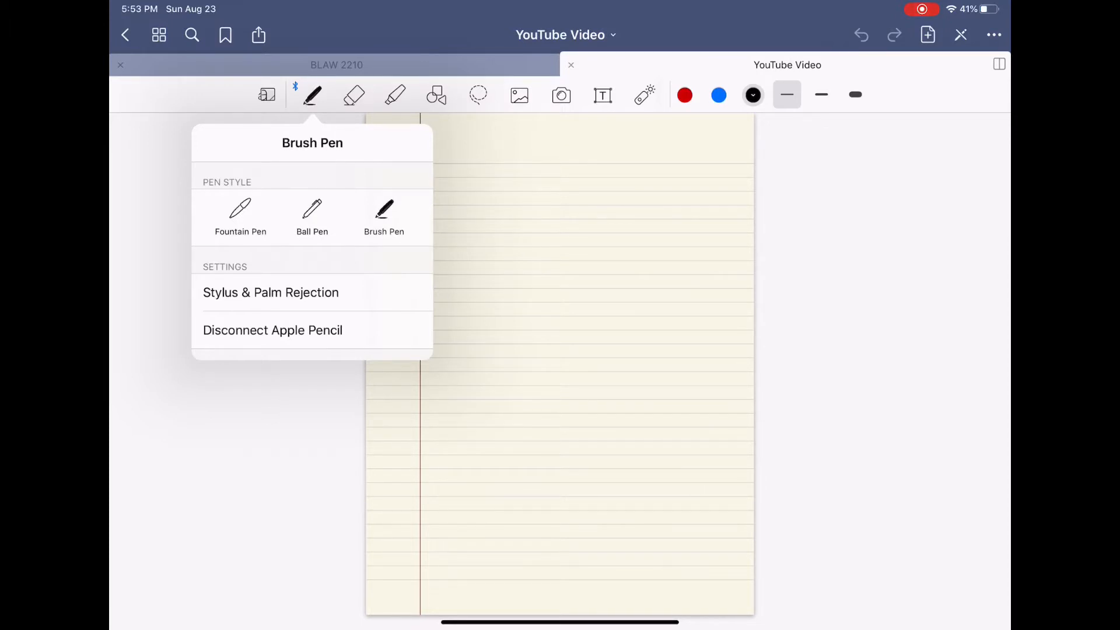
left_click(819, 95)
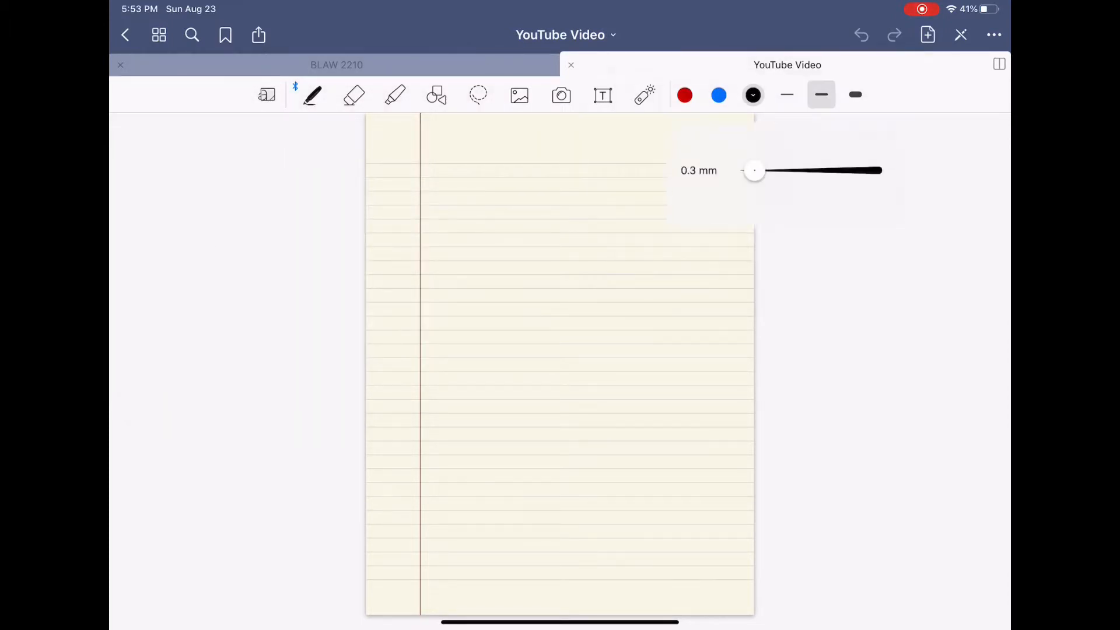
left_click(786, 95)
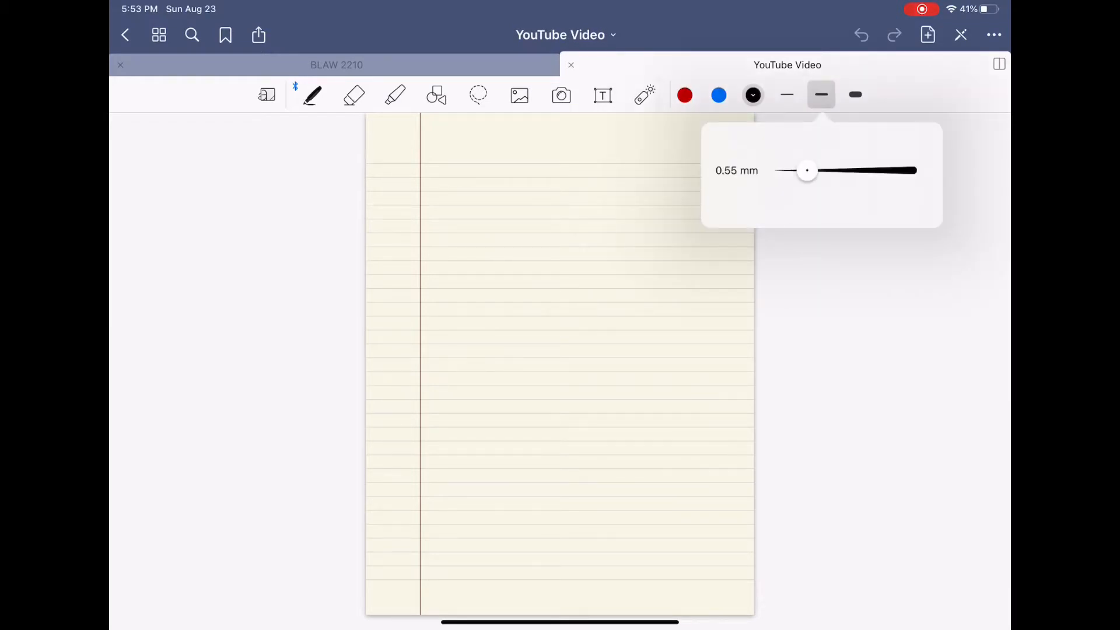
left_click(855, 95)
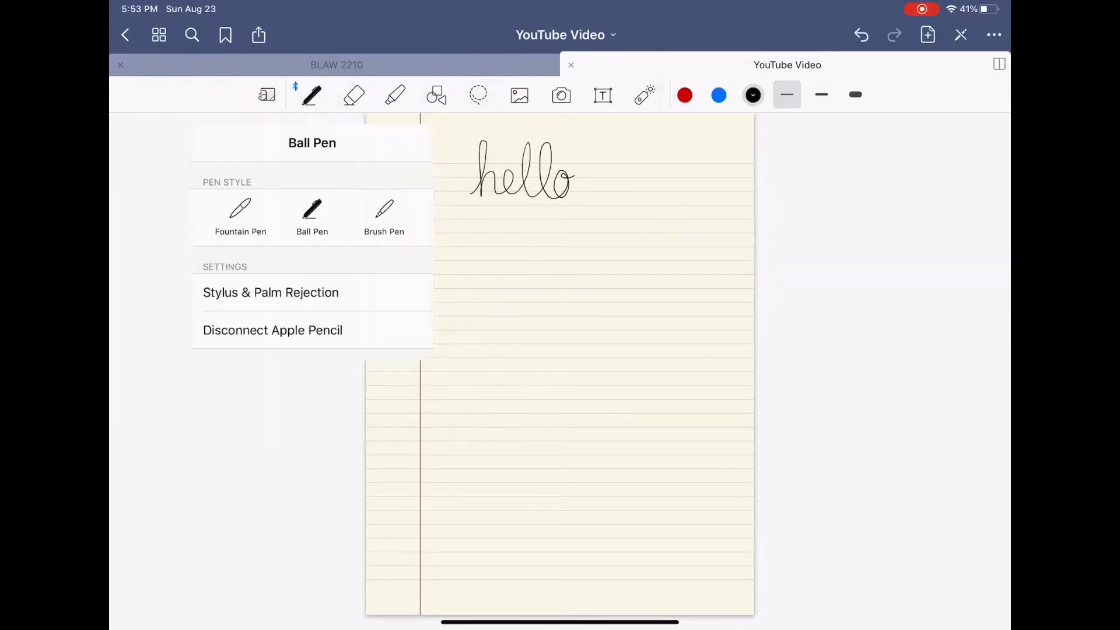
Circle the bottom hello, then switch to the Ball Pen at its thinnest width.
left_click(383, 215)
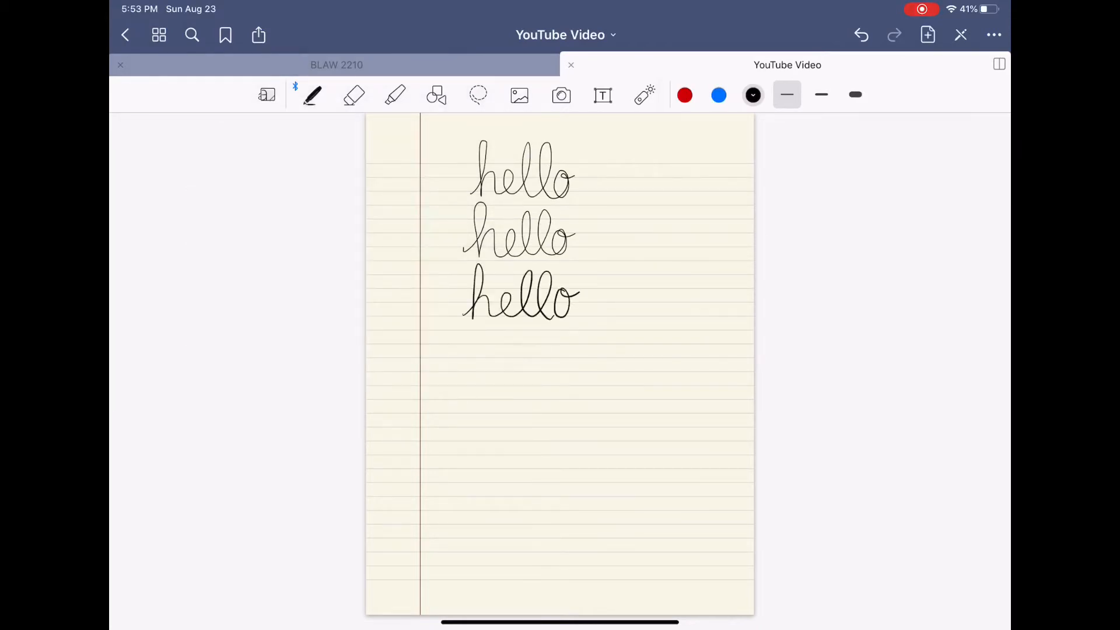
left_click_drag(600, 138, 610, 343)
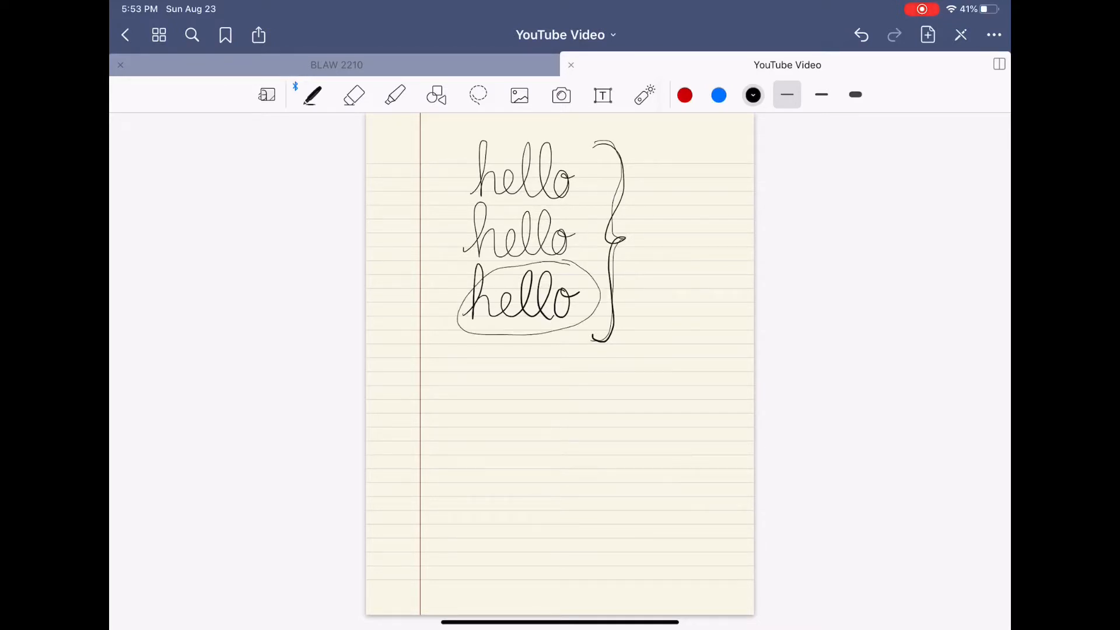
left_click(313, 95)
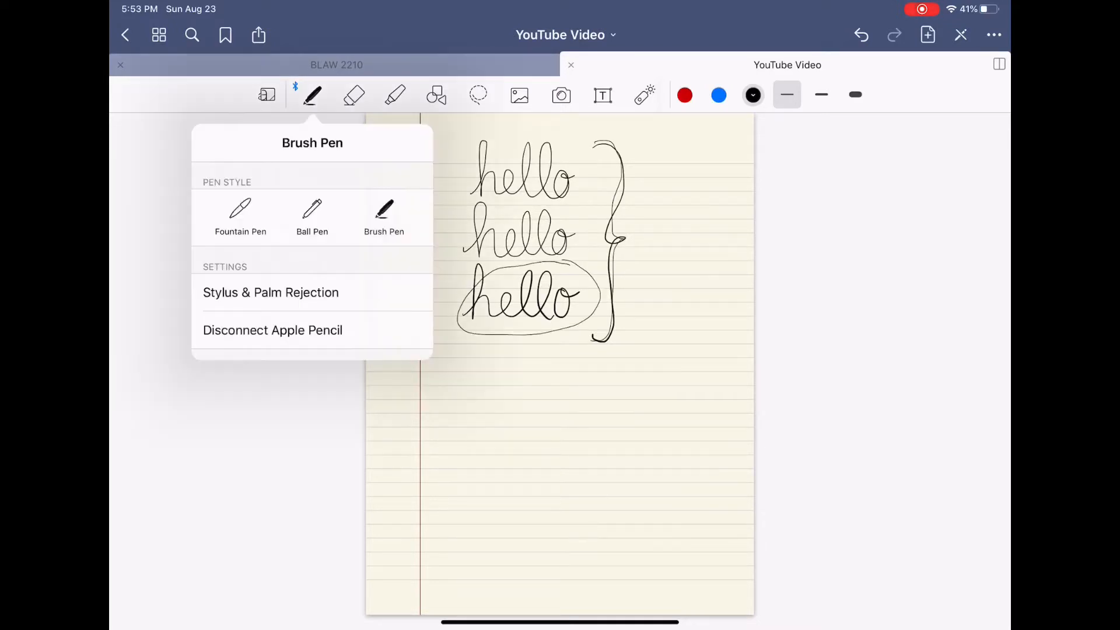
left_click(311, 215)
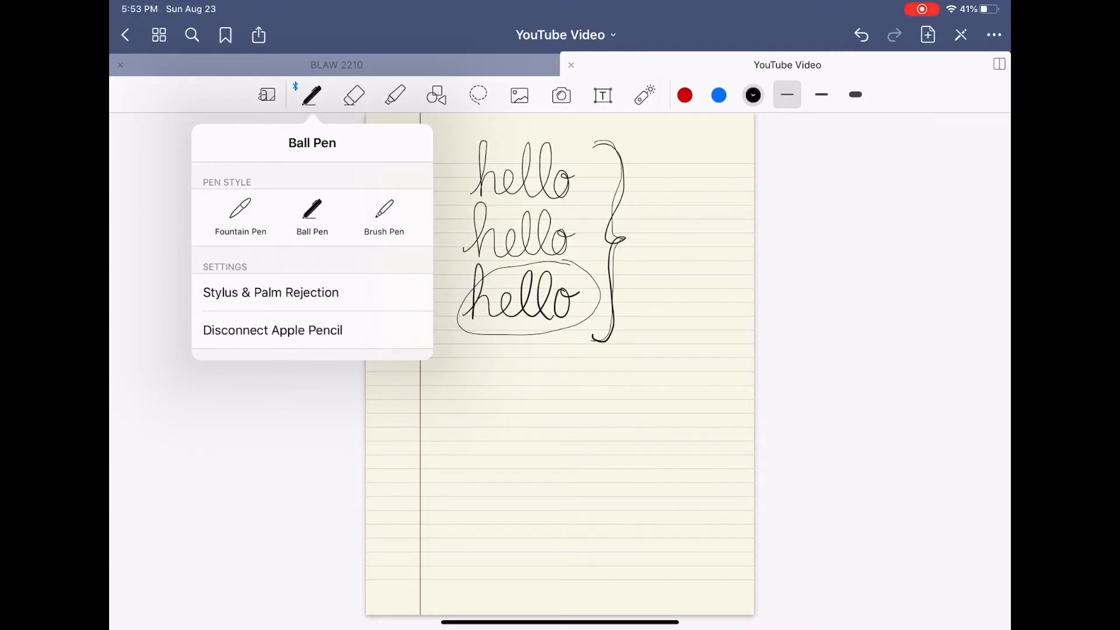
left_click(786, 95)
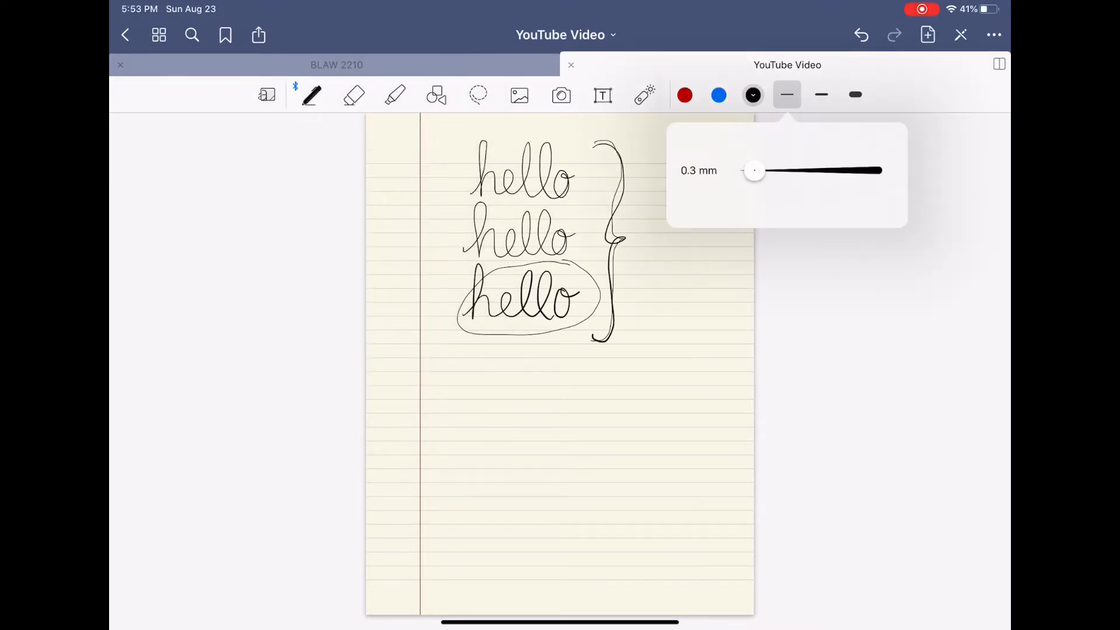
left_click(785, 95)
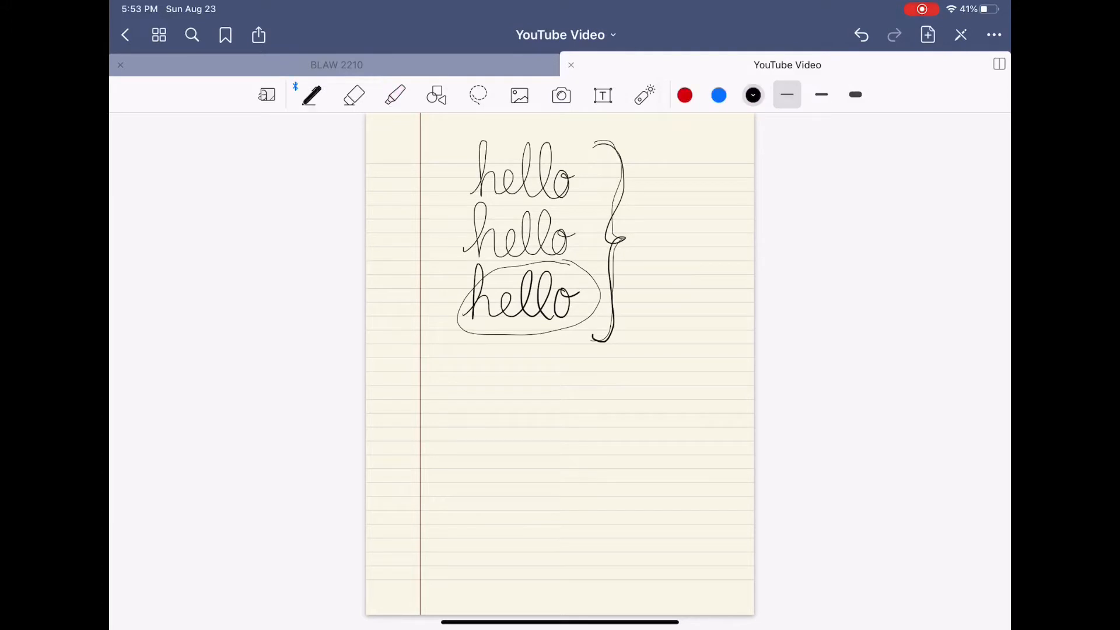
Erase the hellos, then set the third highlighter swatch to the gold preset colour.
left_click(354, 94)
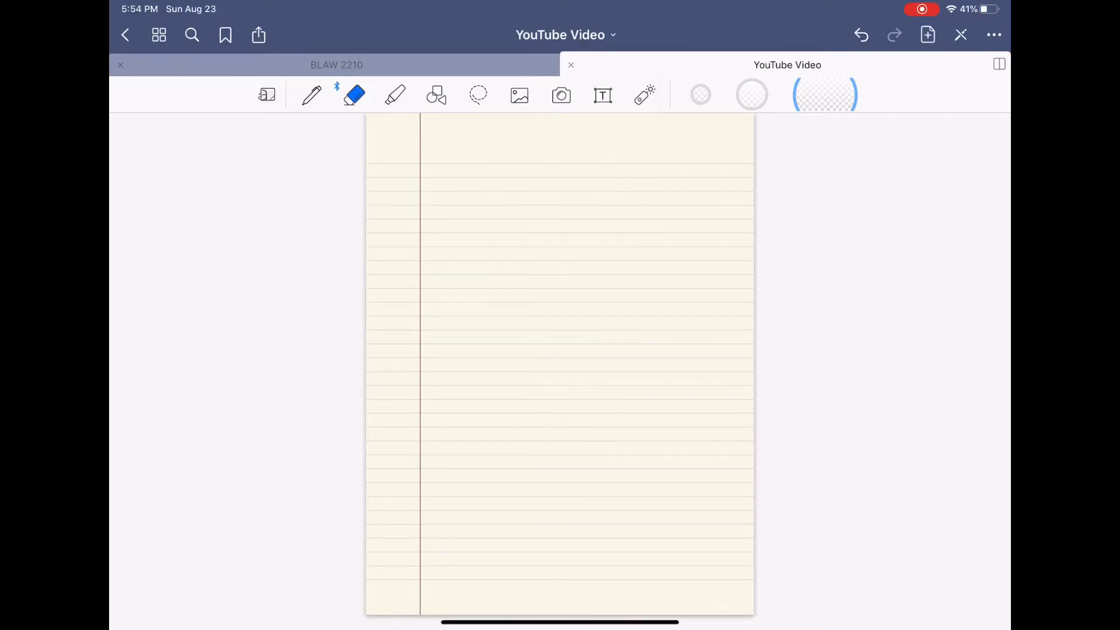
left_click(395, 94)
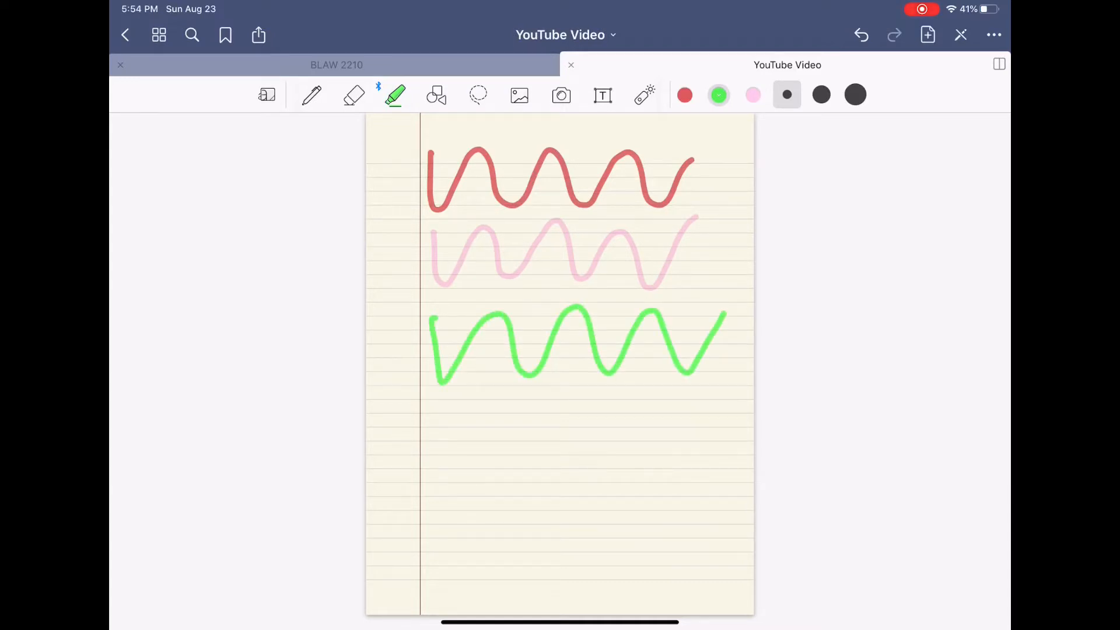
left_click(752, 95)
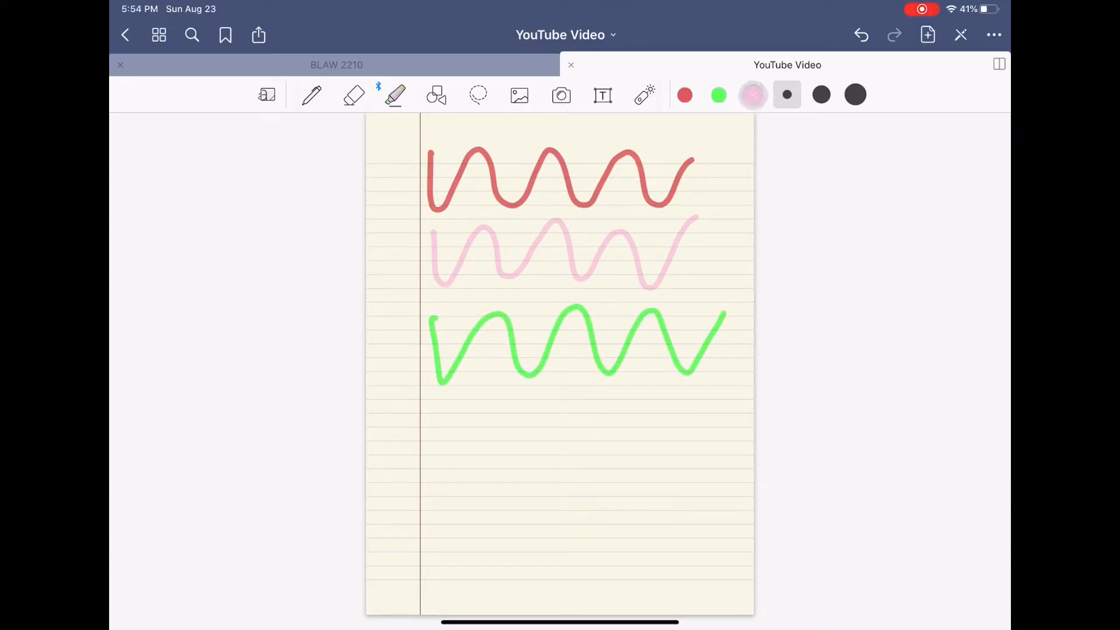
left_click(752, 95)
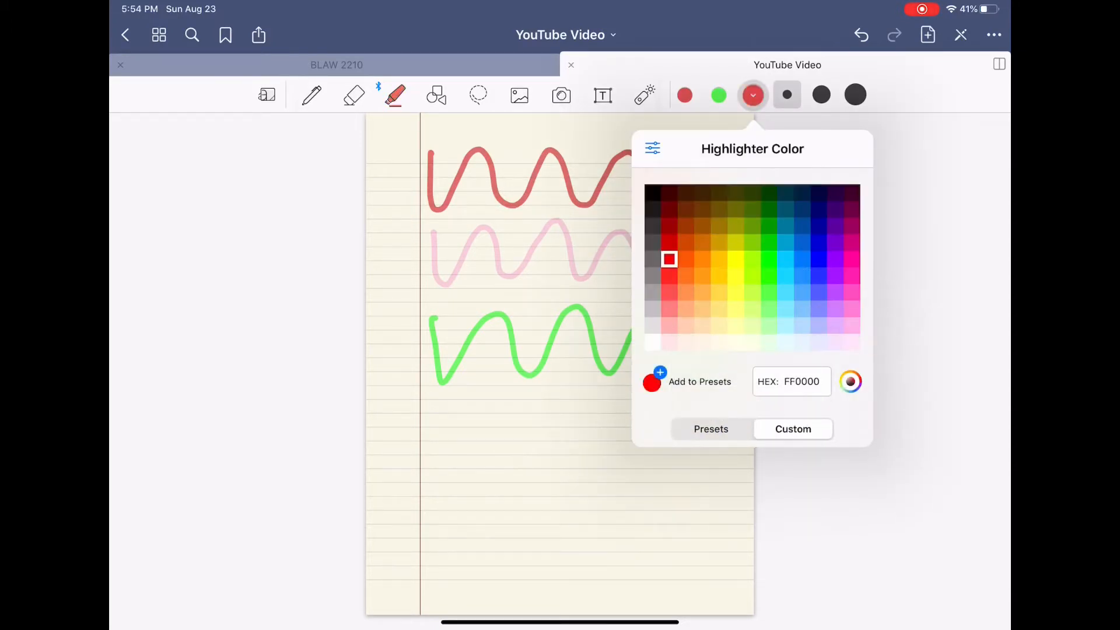
left_click(711, 428)
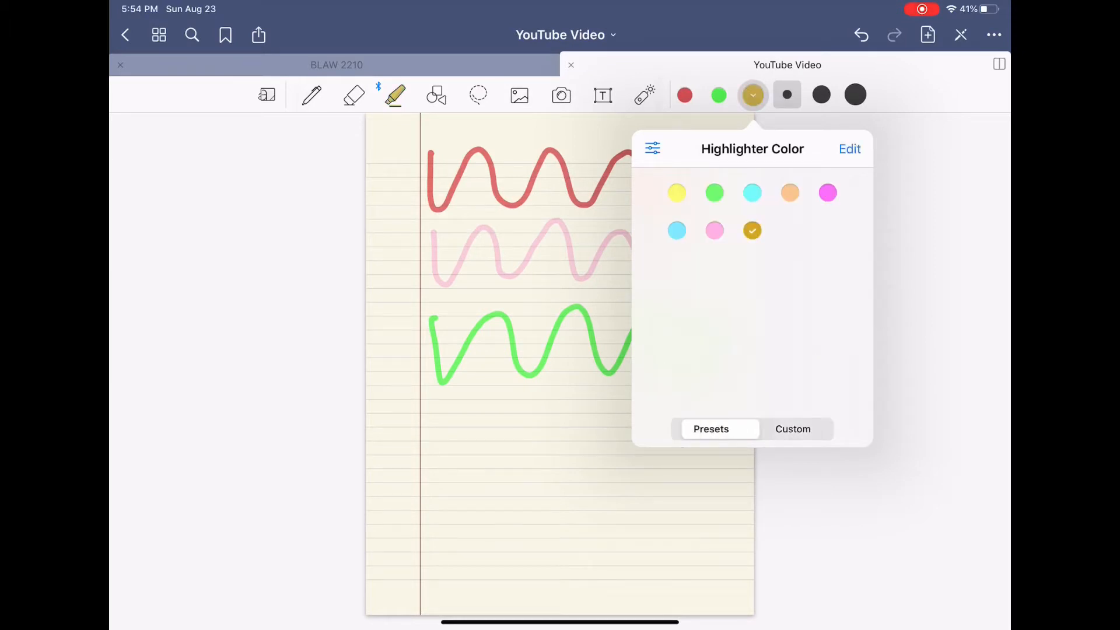
left_click(753, 95)
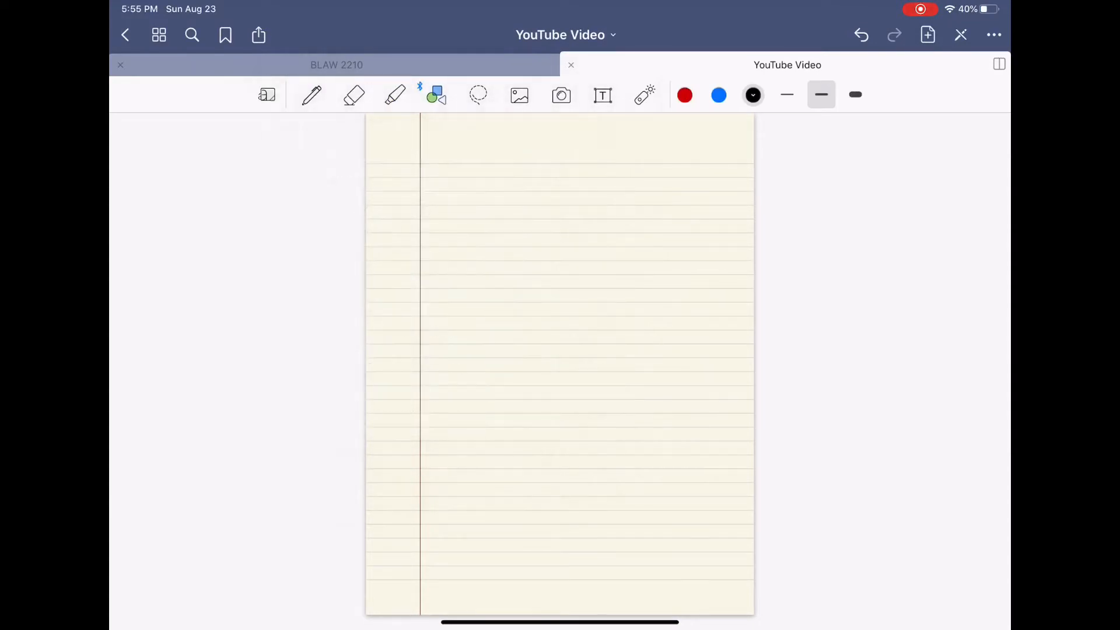
Draw a red circle and several vertical lines with the Shape tool, then clear them.
left_click(685, 94)
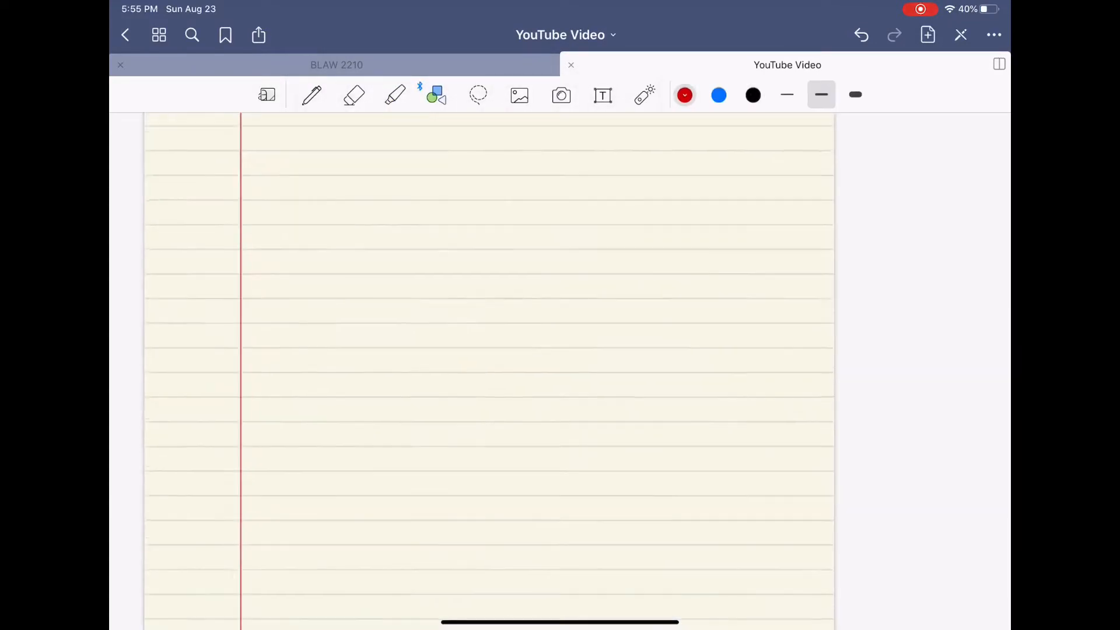
left_click_drag(404, 292, 571, 193)
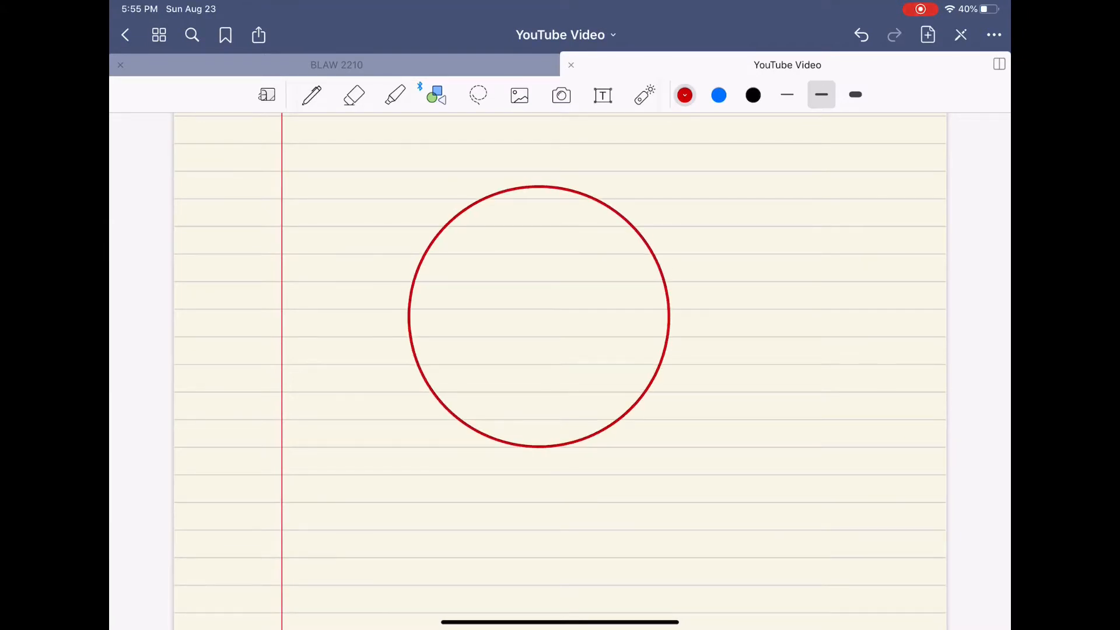
scroll("down", 3)
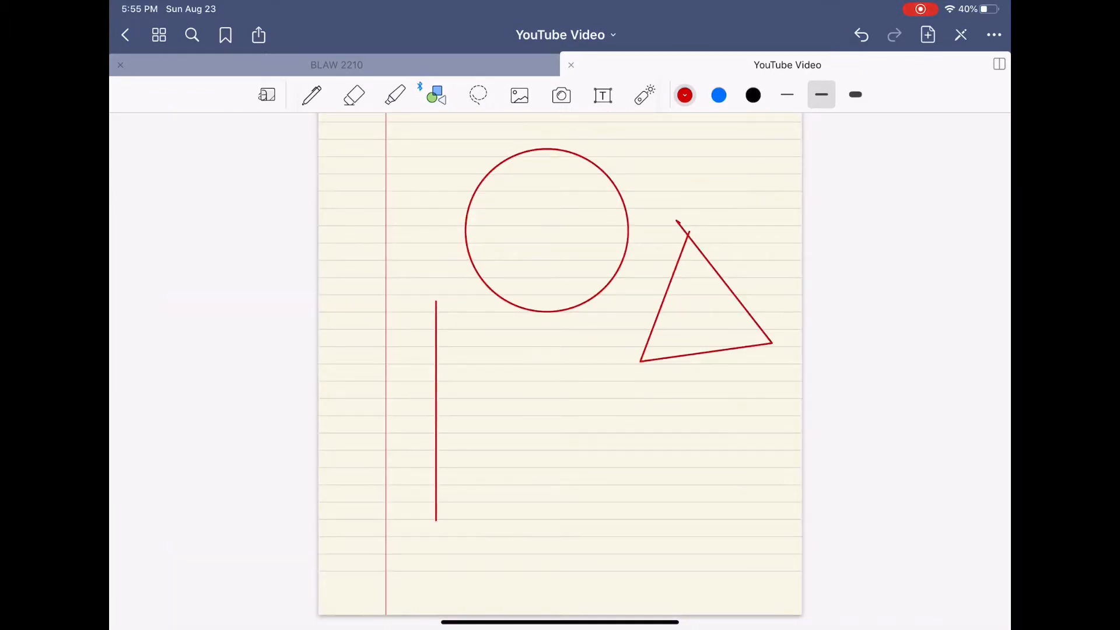
left_click_drag(474, 310, 475, 518)
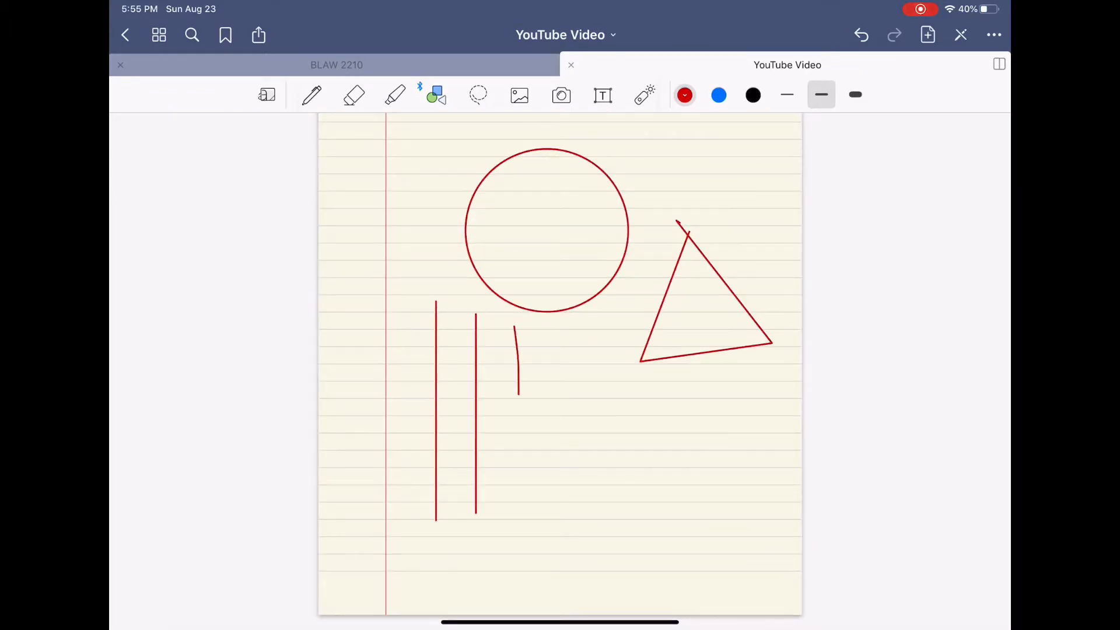
left_click_drag(515, 329, 561, 504)
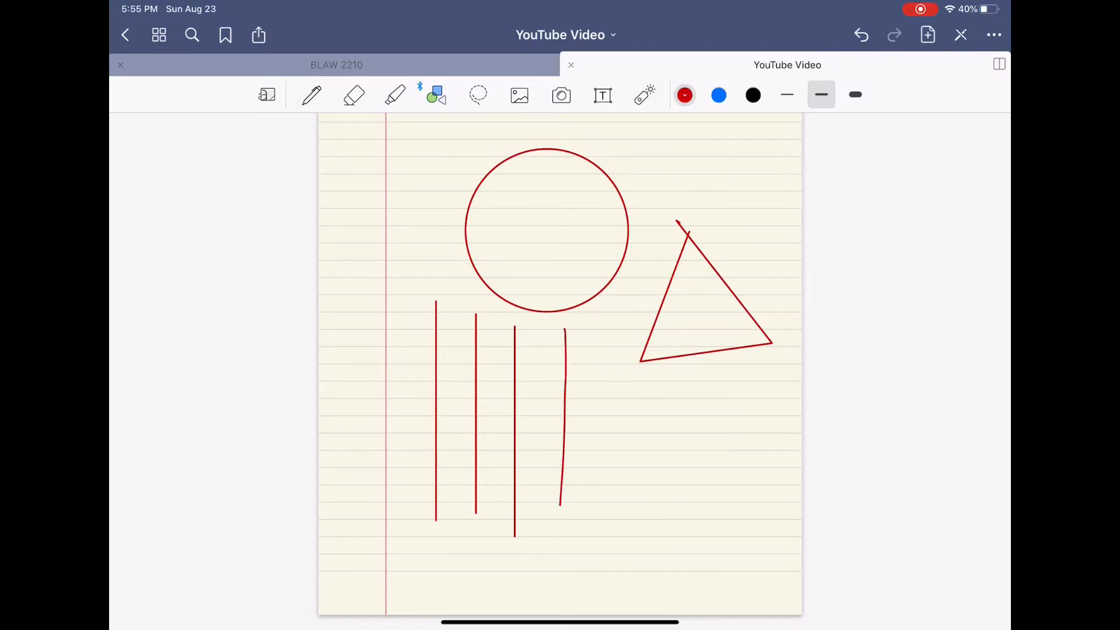
left_click_drag(603, 322, 603, 532)
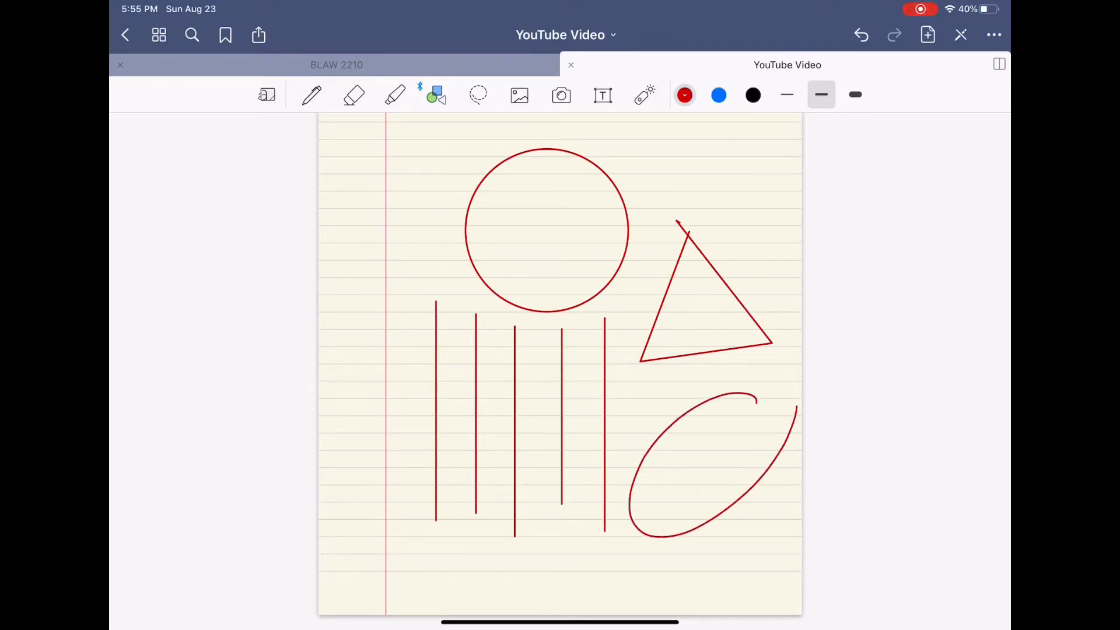
left_click(355, 94)
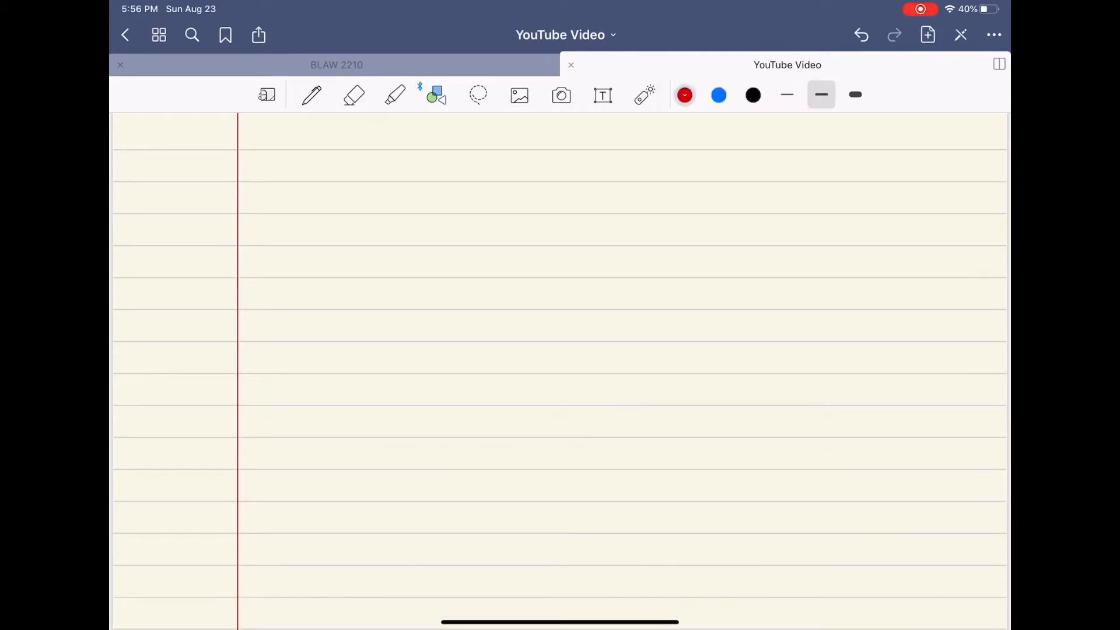
Check the Lasso options, lasso the red 'like and Subscribe' writing, then erase it.
left_click(478, 95)
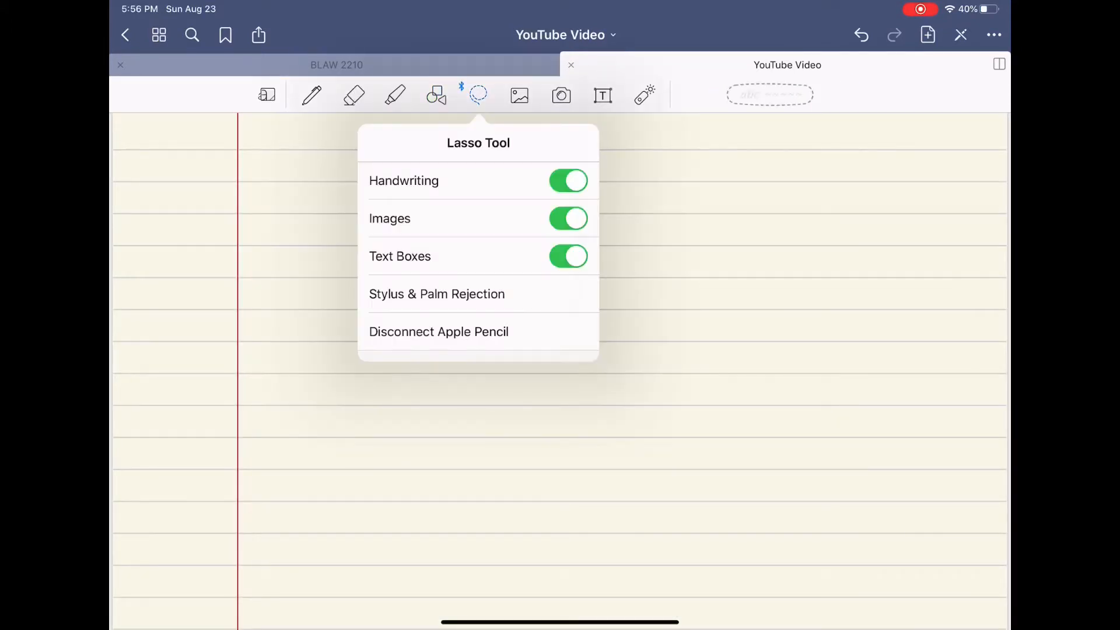
left_click(312, 94)
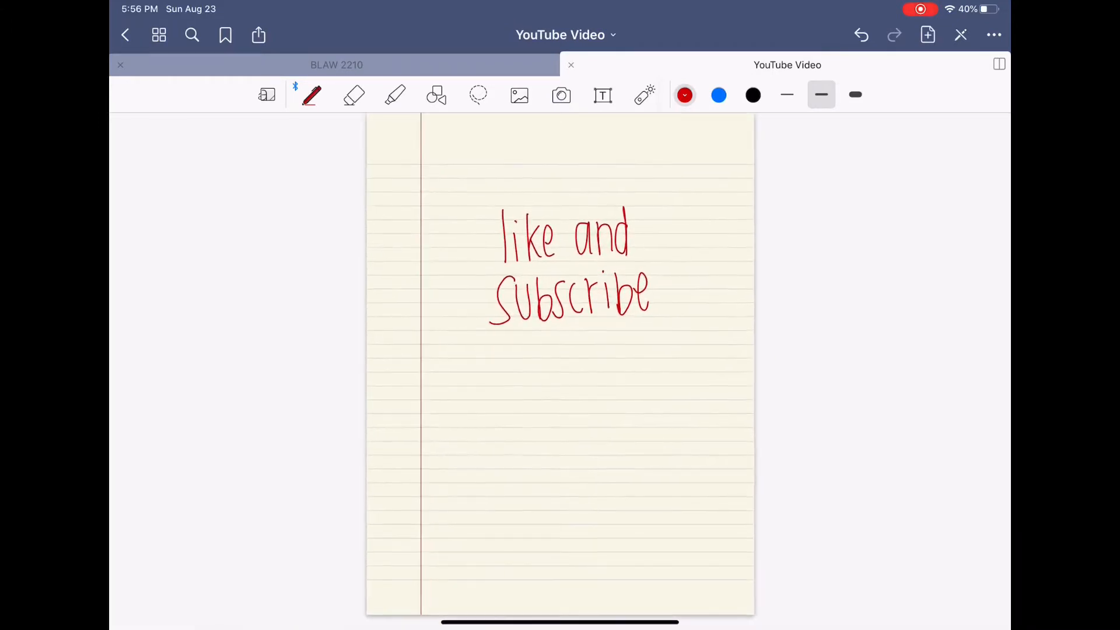
left_click(478, 95)
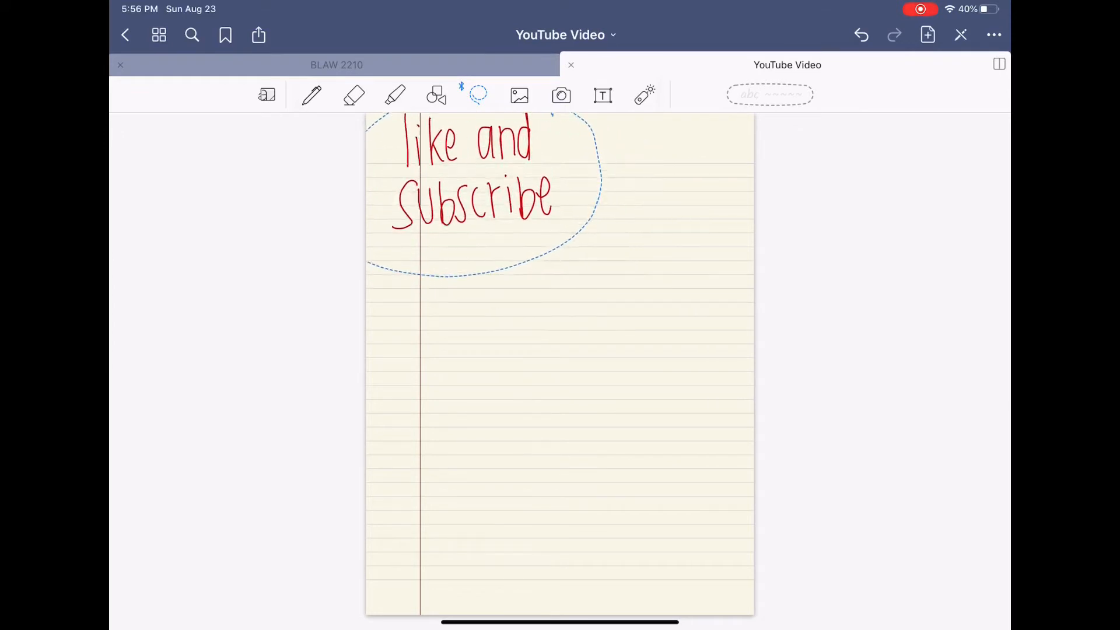
left_click(354, 94)
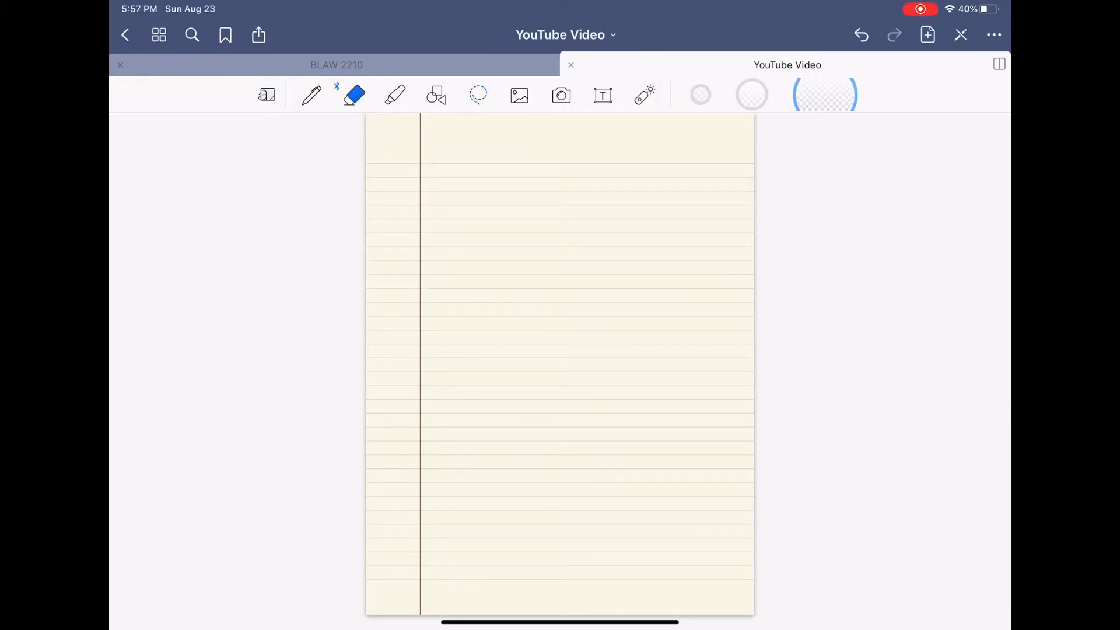
Insert the Constitution photo near the page top, shrink it, and frame it with a black rectangle.
left_click(518, 94)
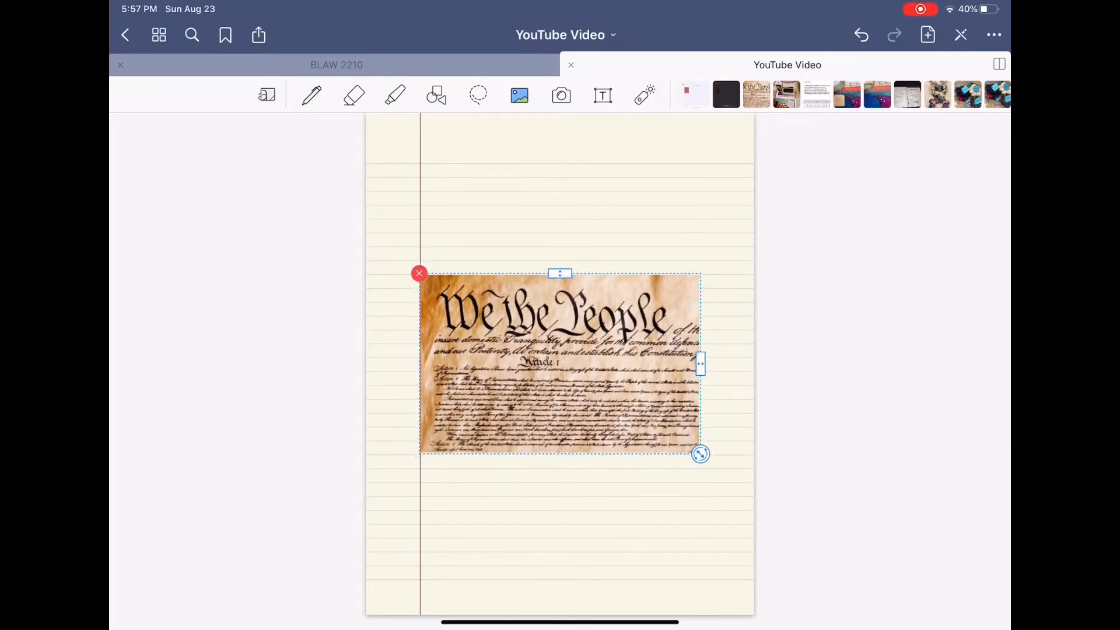
left_click_drag(558, 363, 538, 215)
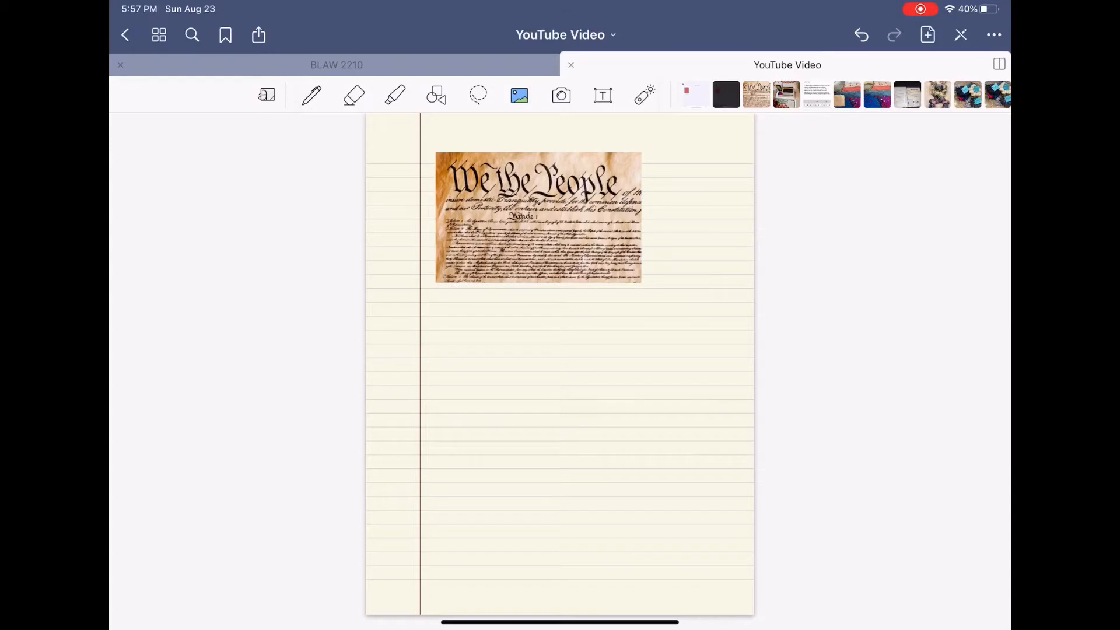
left_click(437, 94)
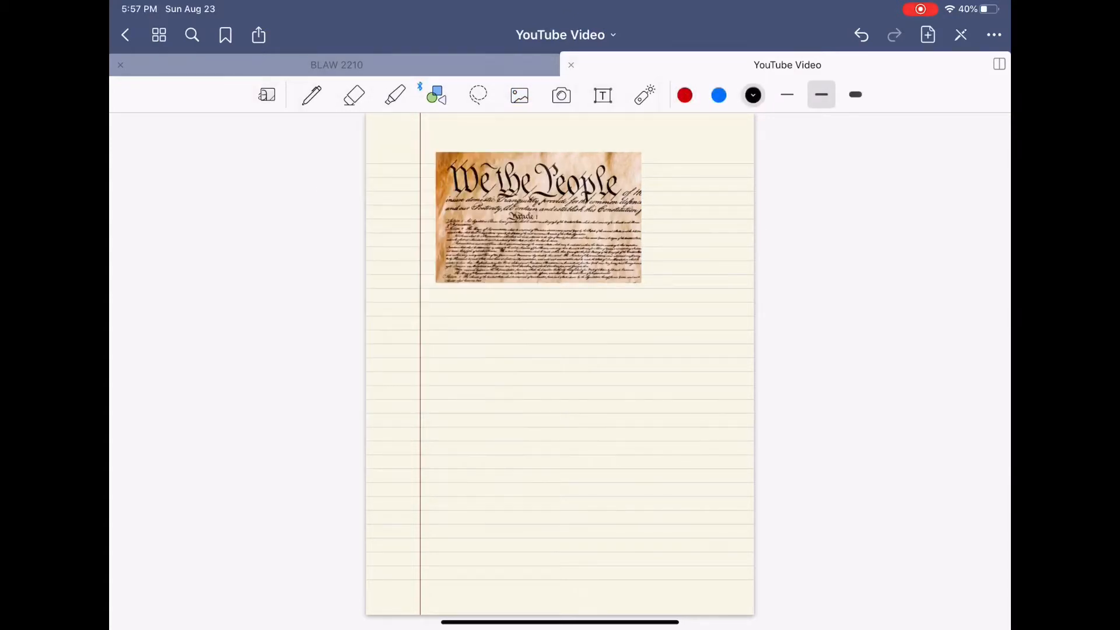
left_click_drag(424, 131, 667, 292)
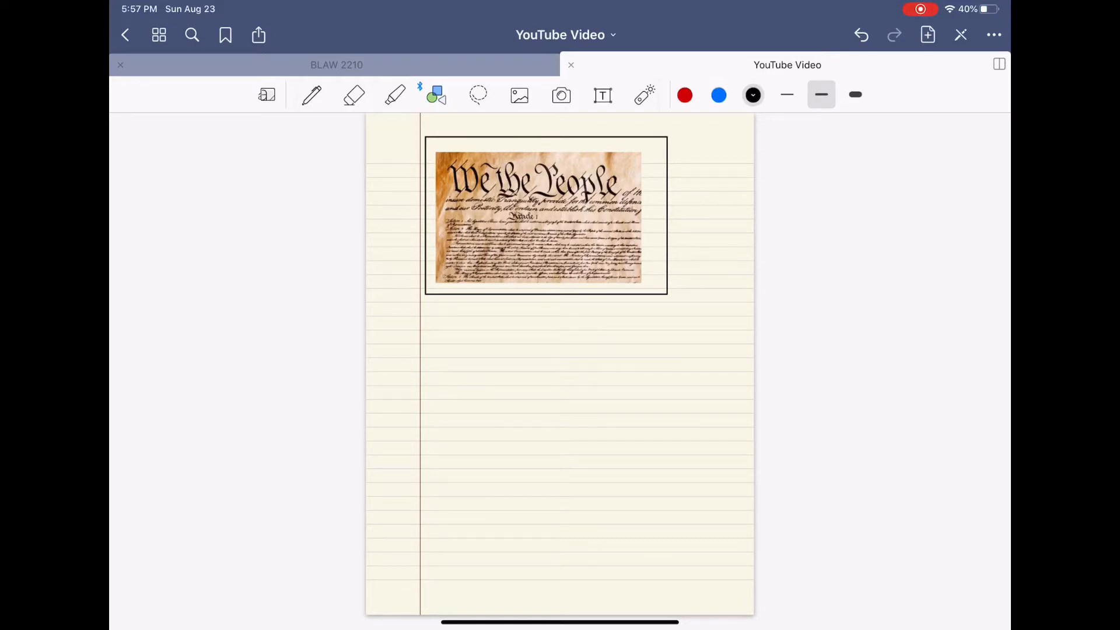
Add a 'Hello how are you' text box below the image, make it bold and italic, and browse fonts.
left_click(602, 94)
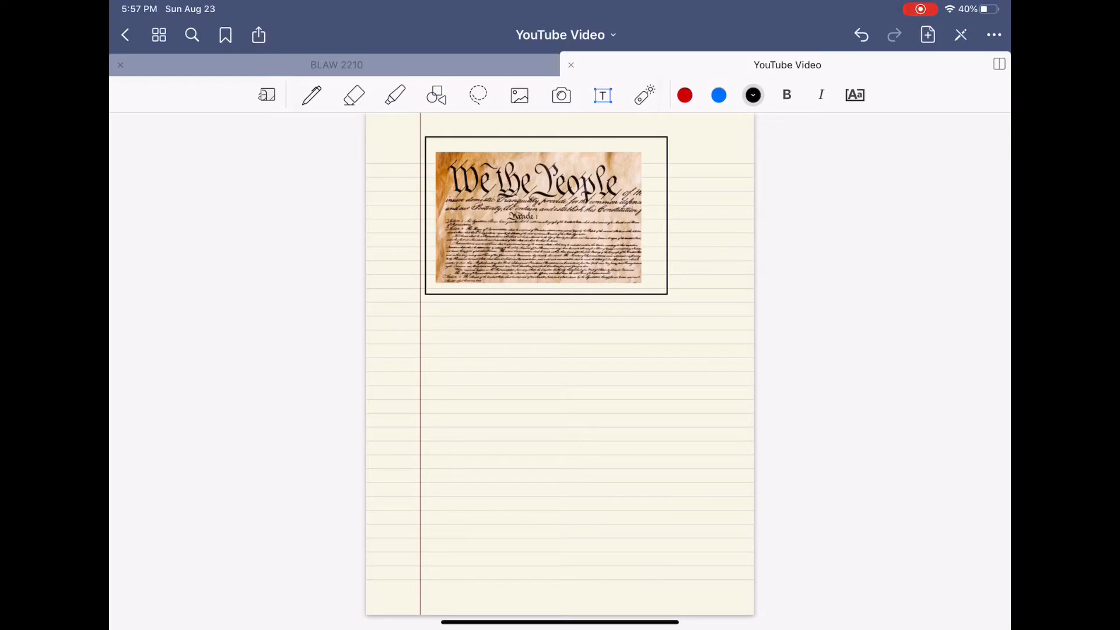
left_click(550, 349)
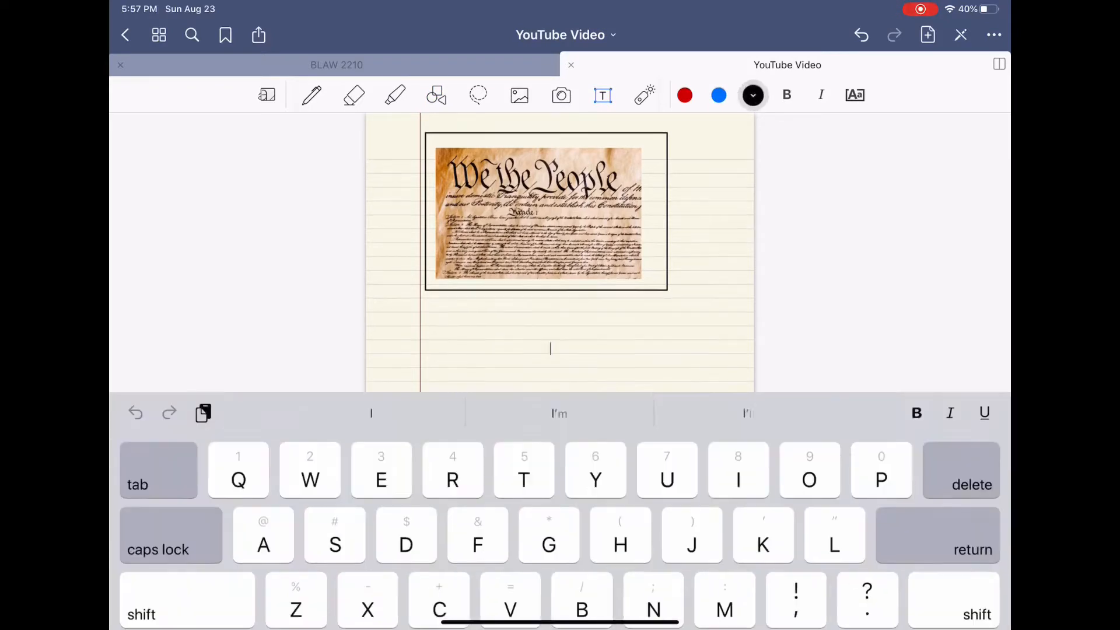
type("Hello how are you")
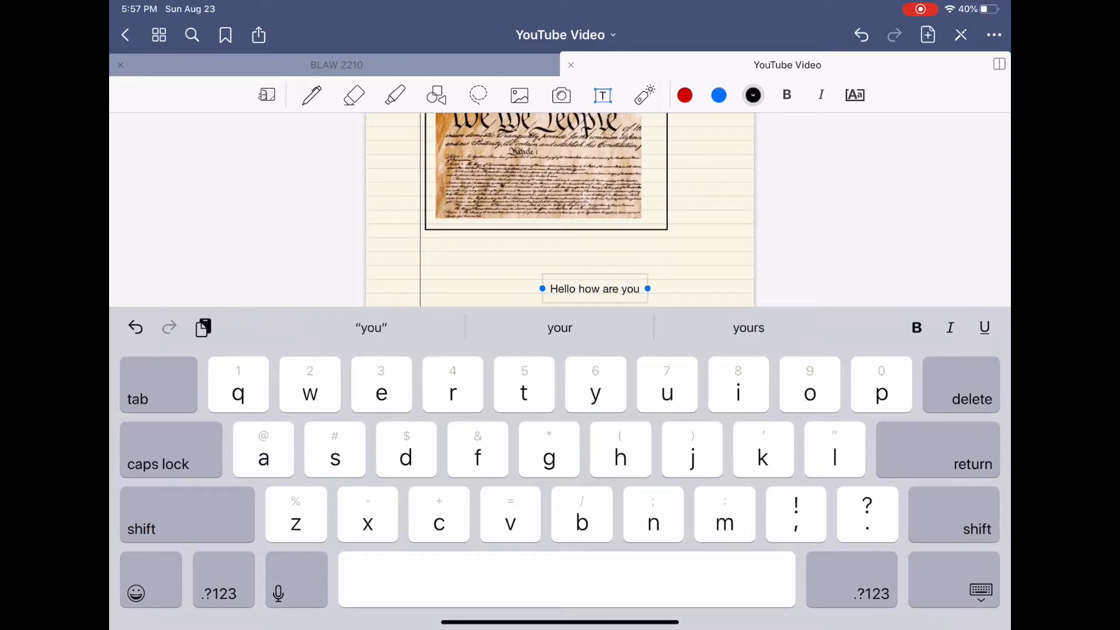
left_click(594, 289)
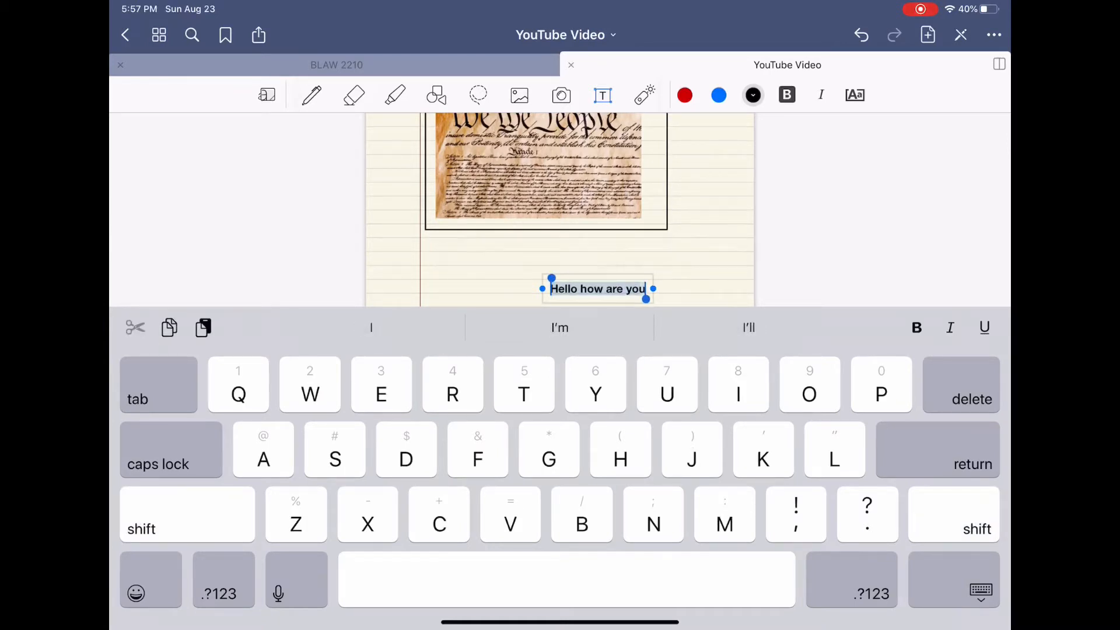
left_click(855, 95)
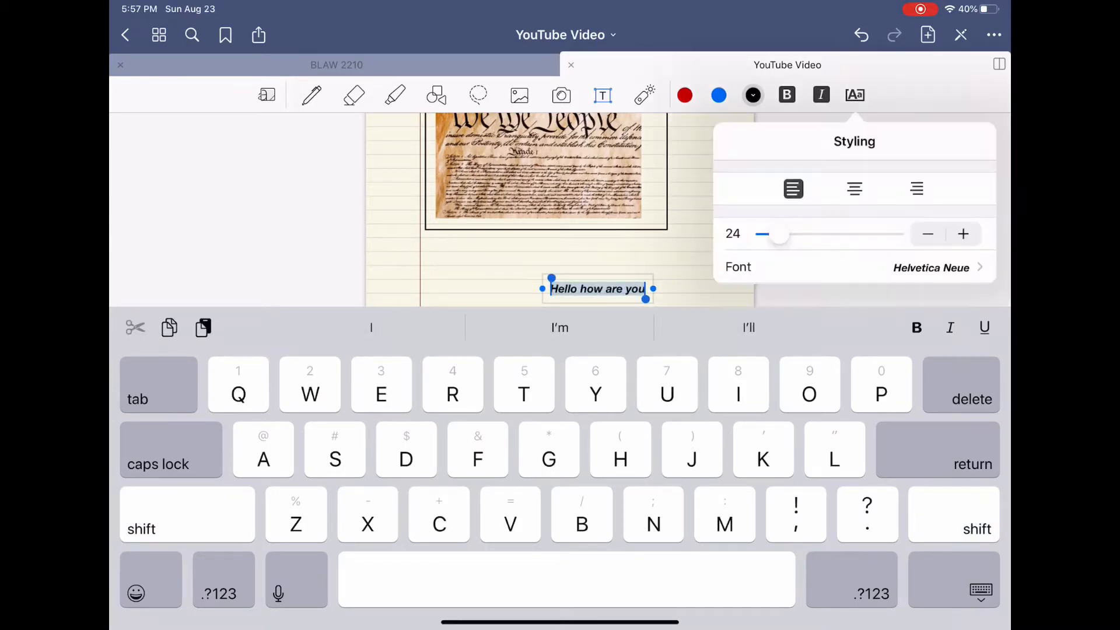
left_click(917, 189)
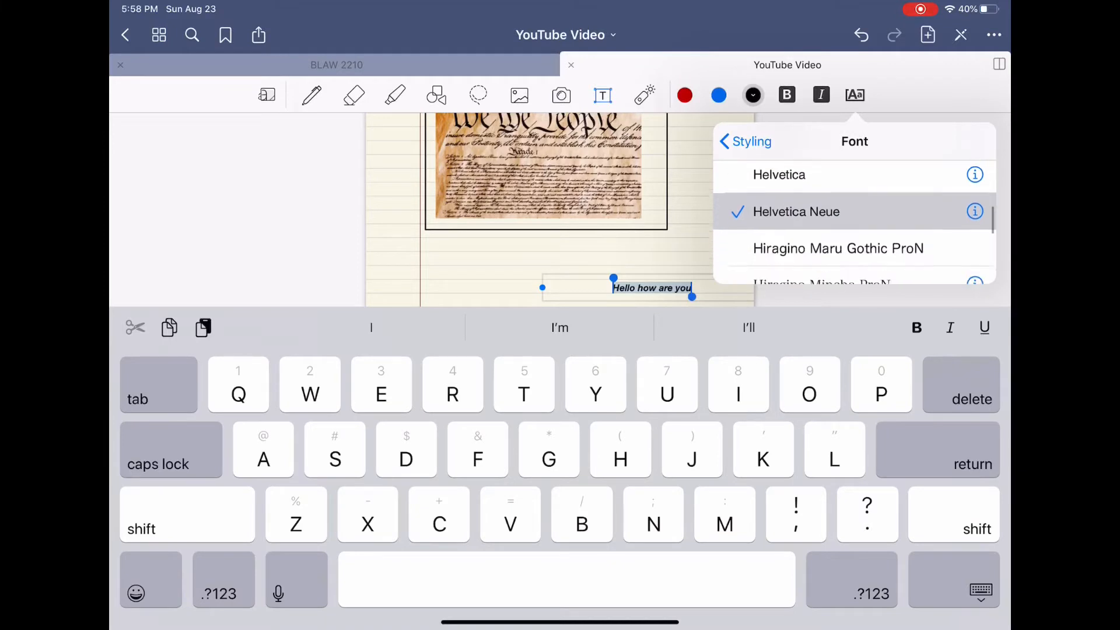
scroll("down", 3)
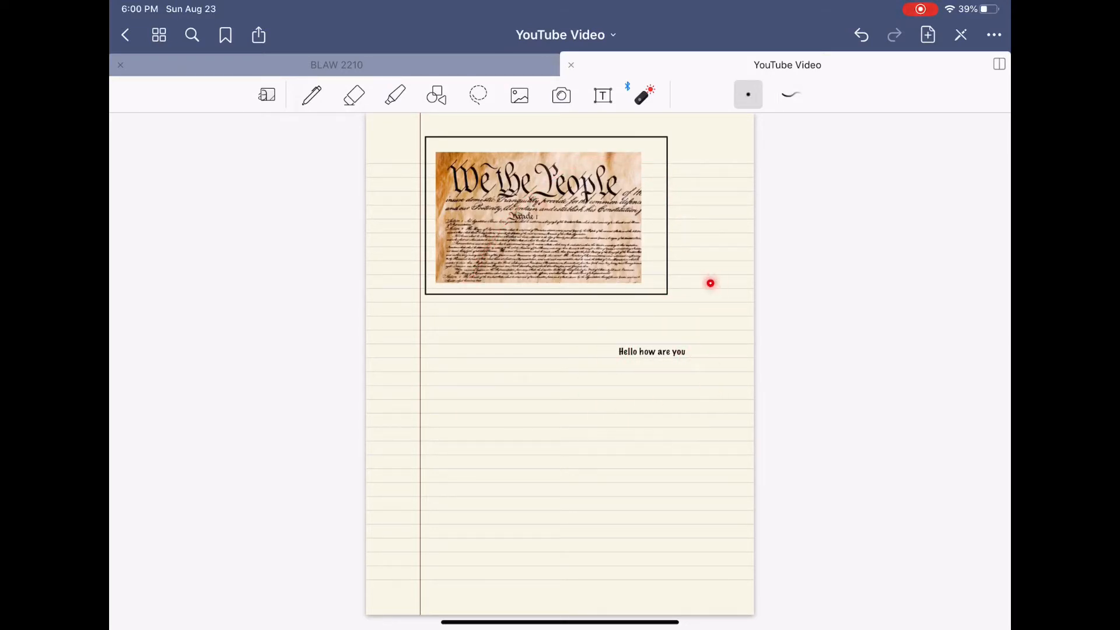
Point out part of the page briefly with the Laser Pointer.
left_click_drag(600, 322, 596, 374)
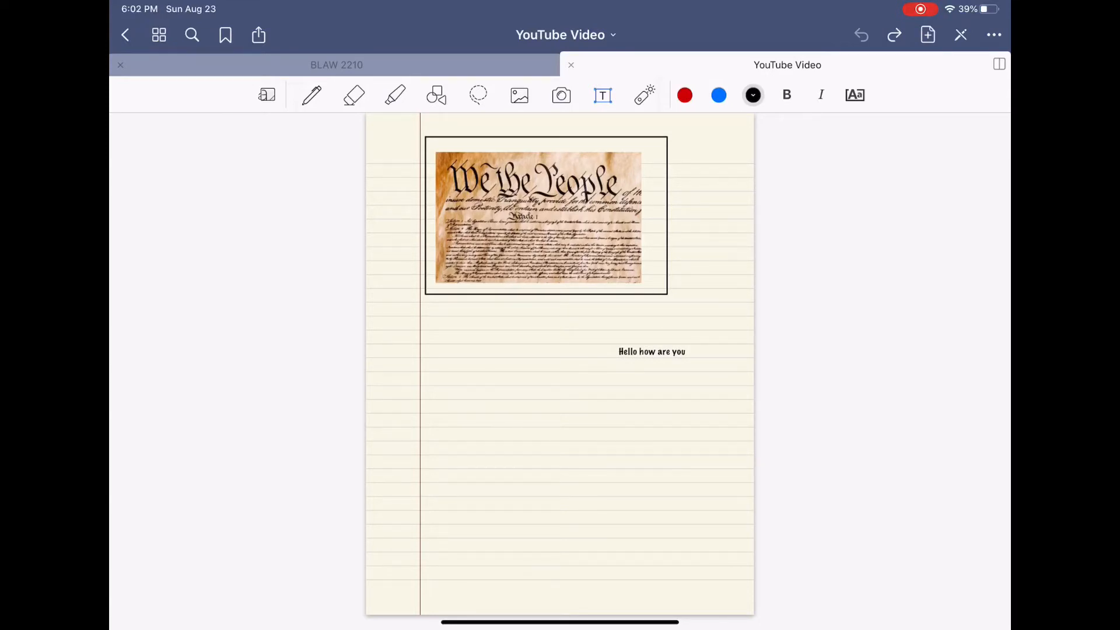
Handwrite 'hello, my name is' in the zoom window strip below the framed image.
left_click(310, 94)
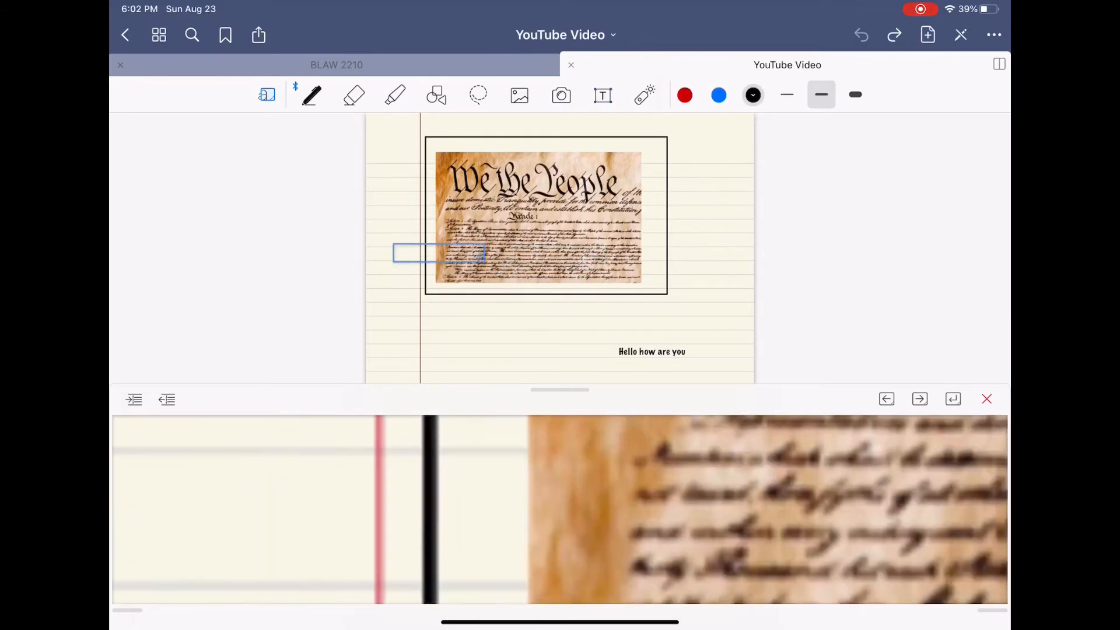
left_click_drag(439, 254, 660, 289)
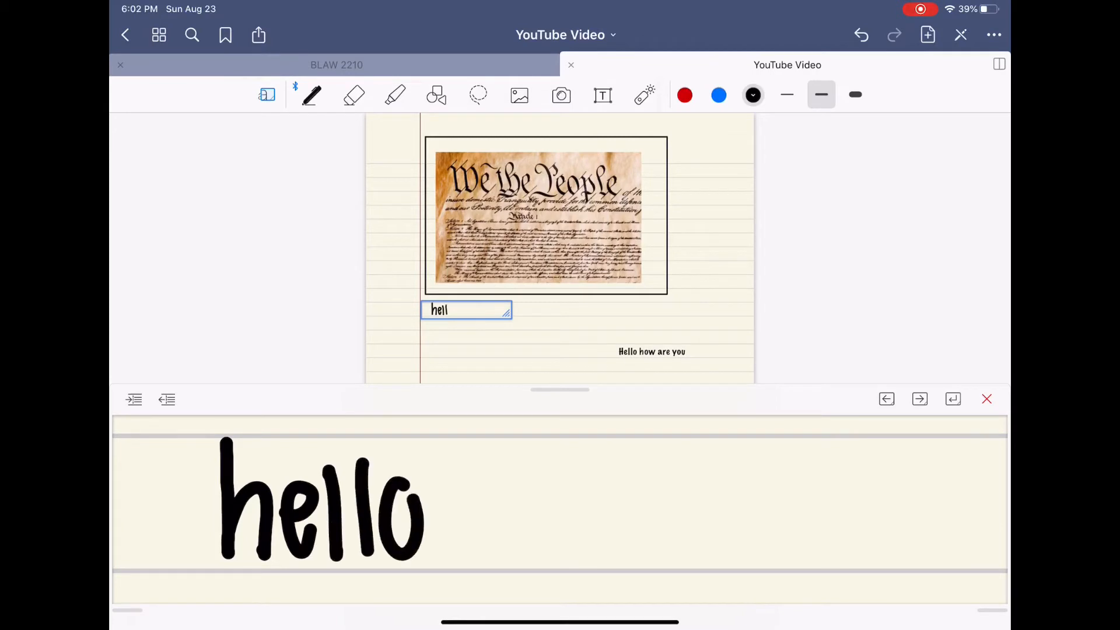
type("o,")
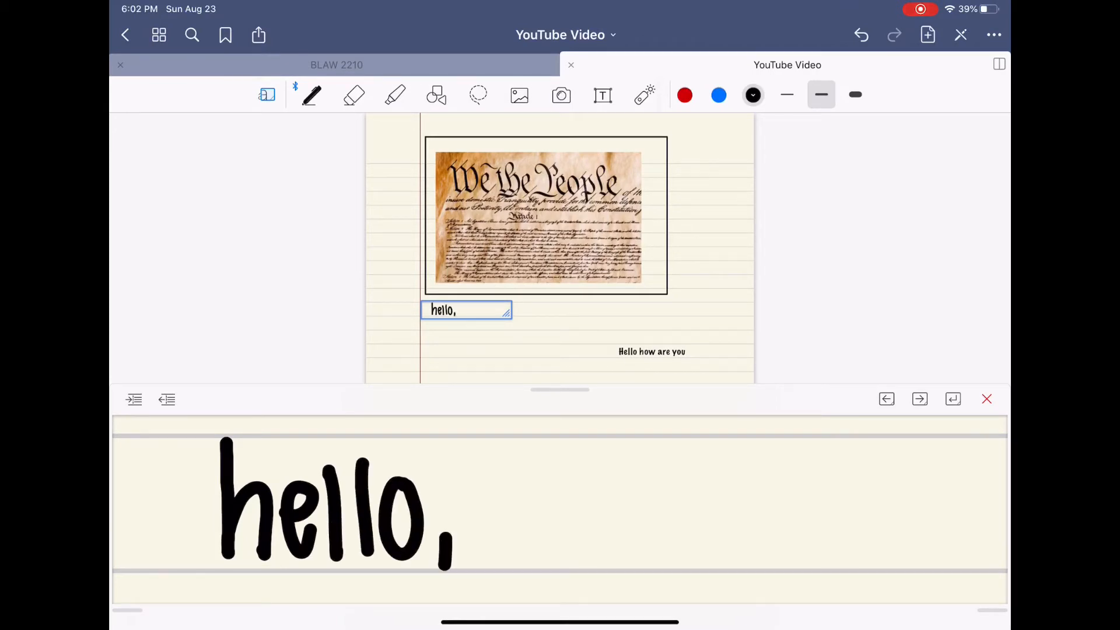
type("my name")
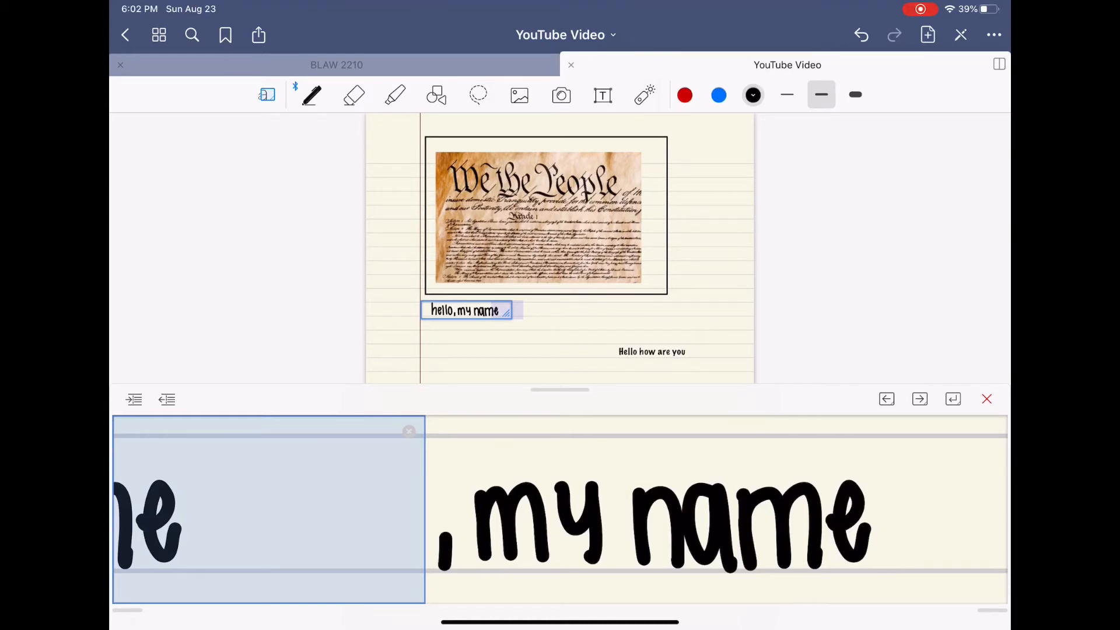
type("is")
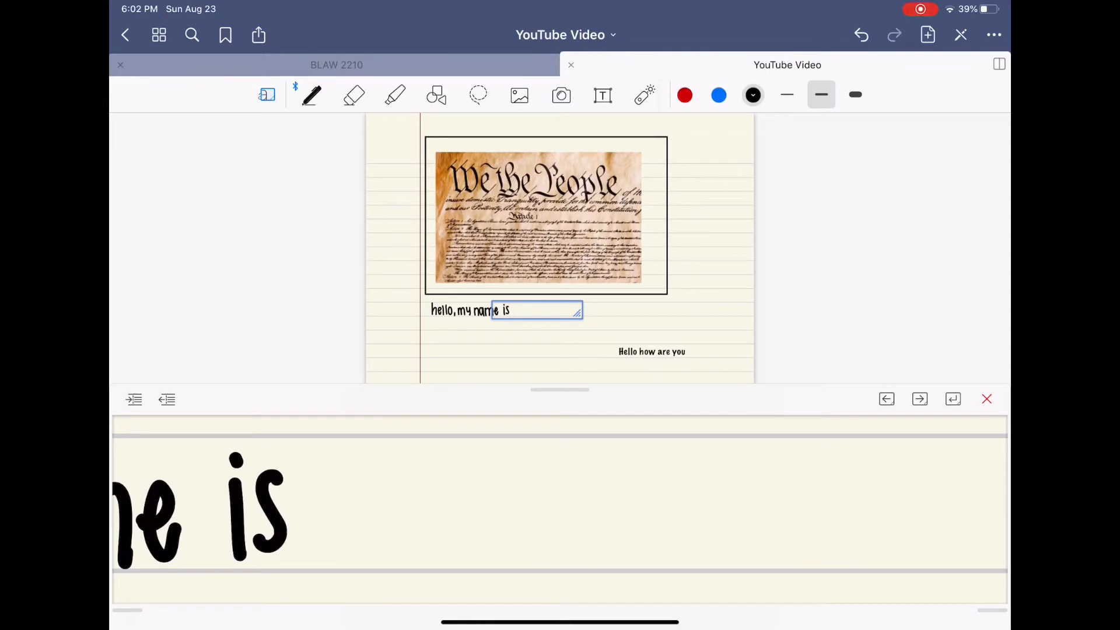
type("Jad")
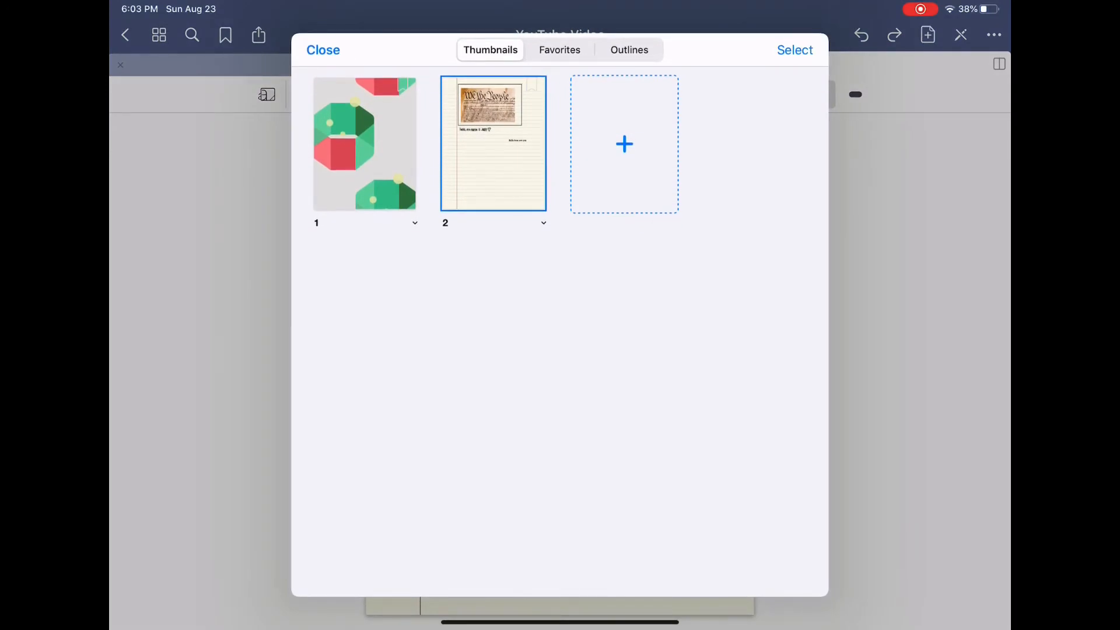
Leave the thumbnails and scroll the BLAW 2210 notebook to its Business Law Bill of Rights page.
left_click(323, 49)
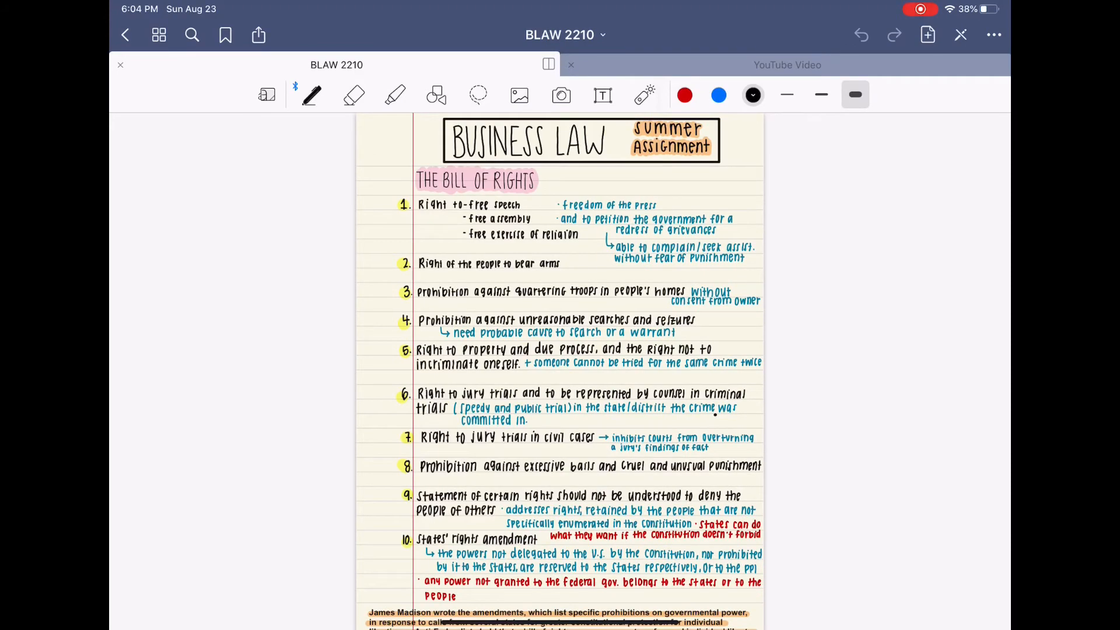
scroll("down", 3)
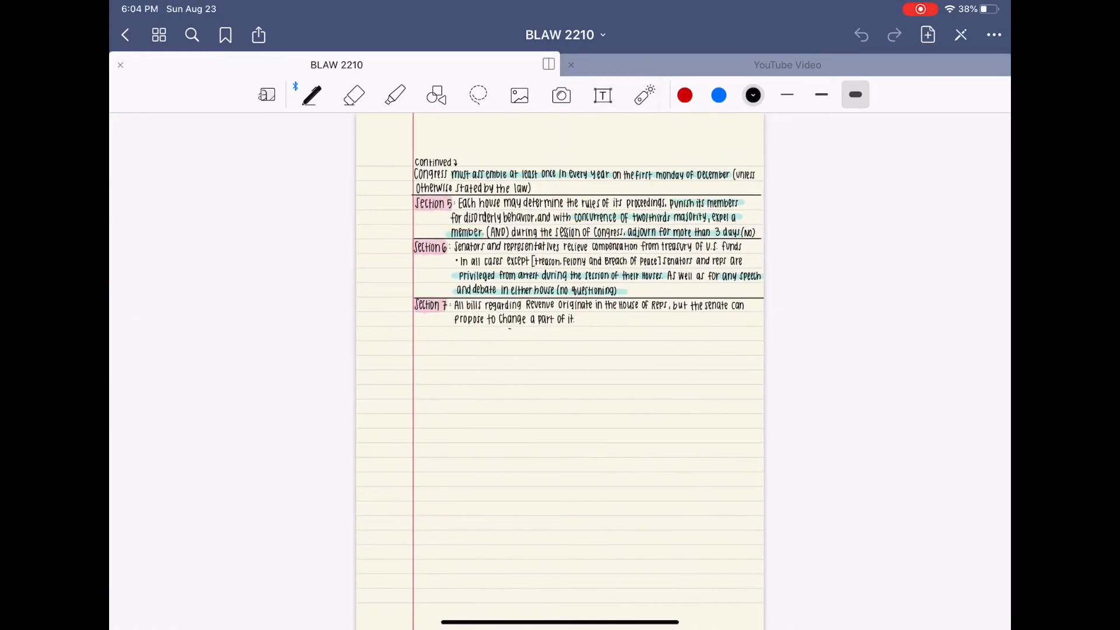
scroll("down", 3)
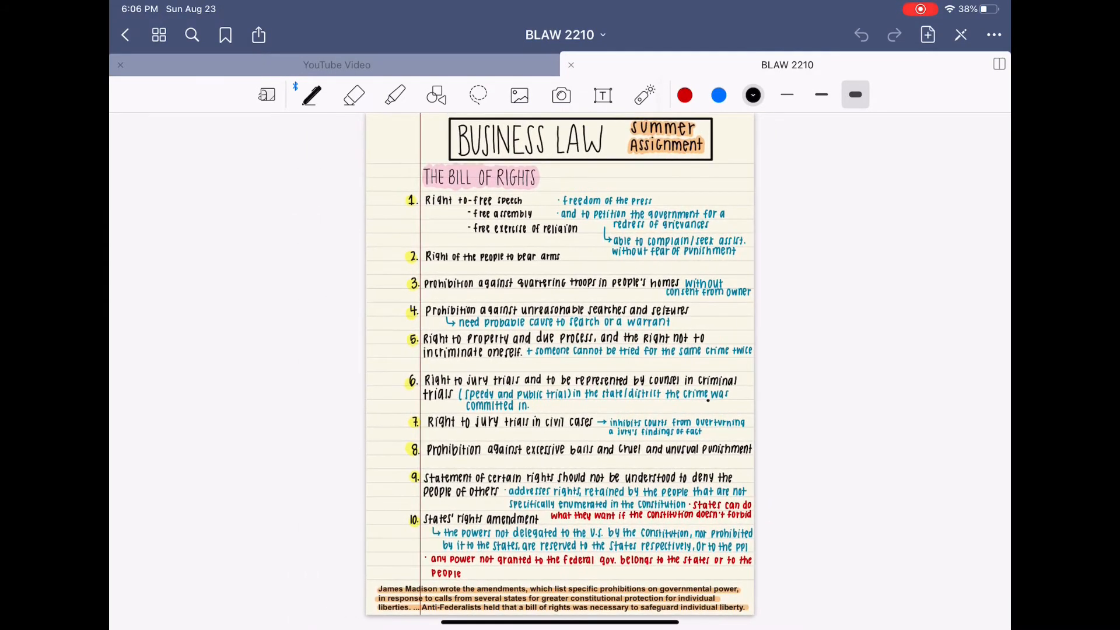
scroll("down", 3)
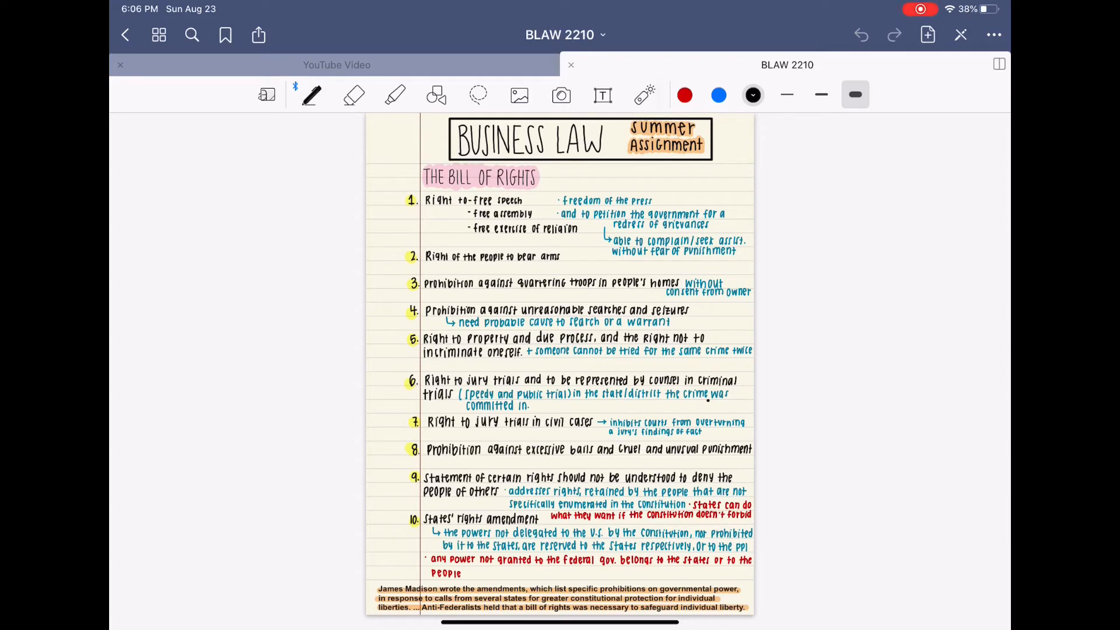
Search the notebook for "business law" and review its single match on Page 1.
left_click(192, 34)
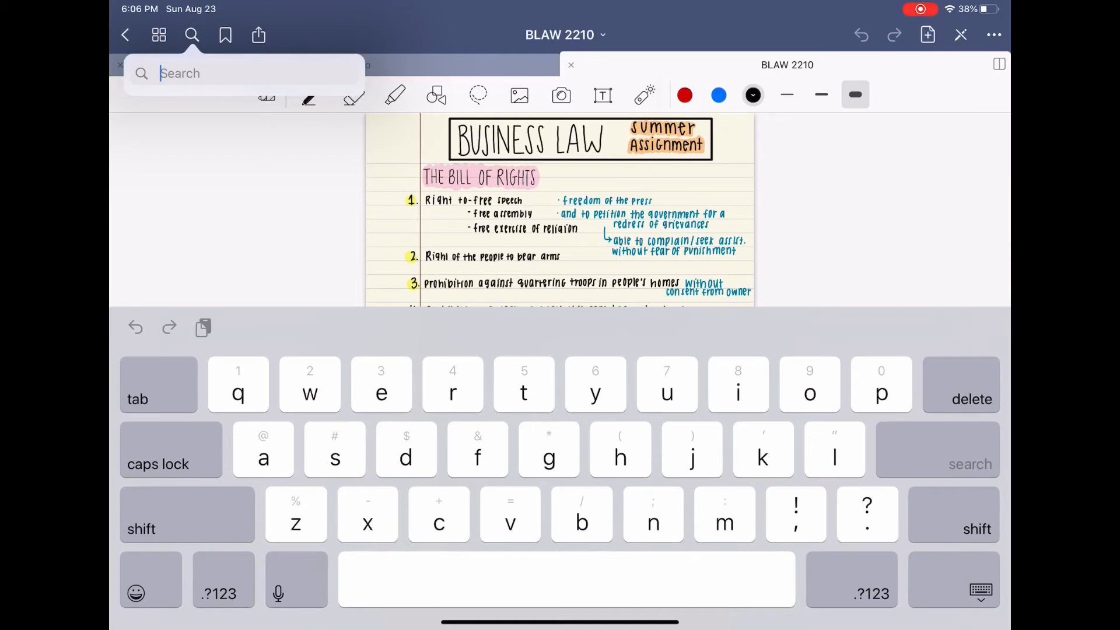
type("bu")
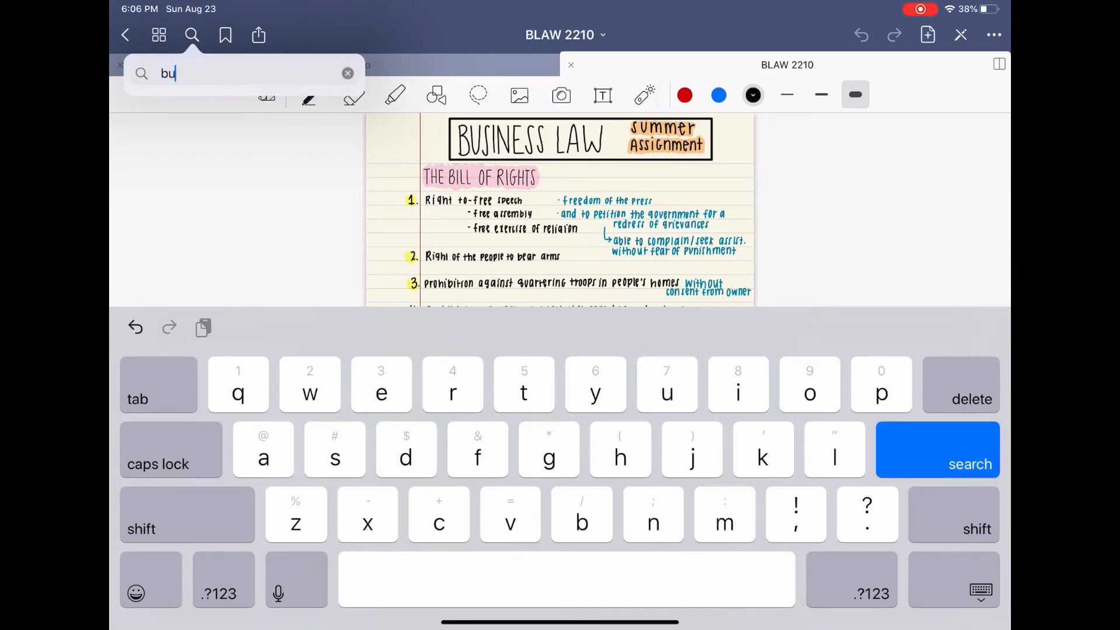
type("business la")
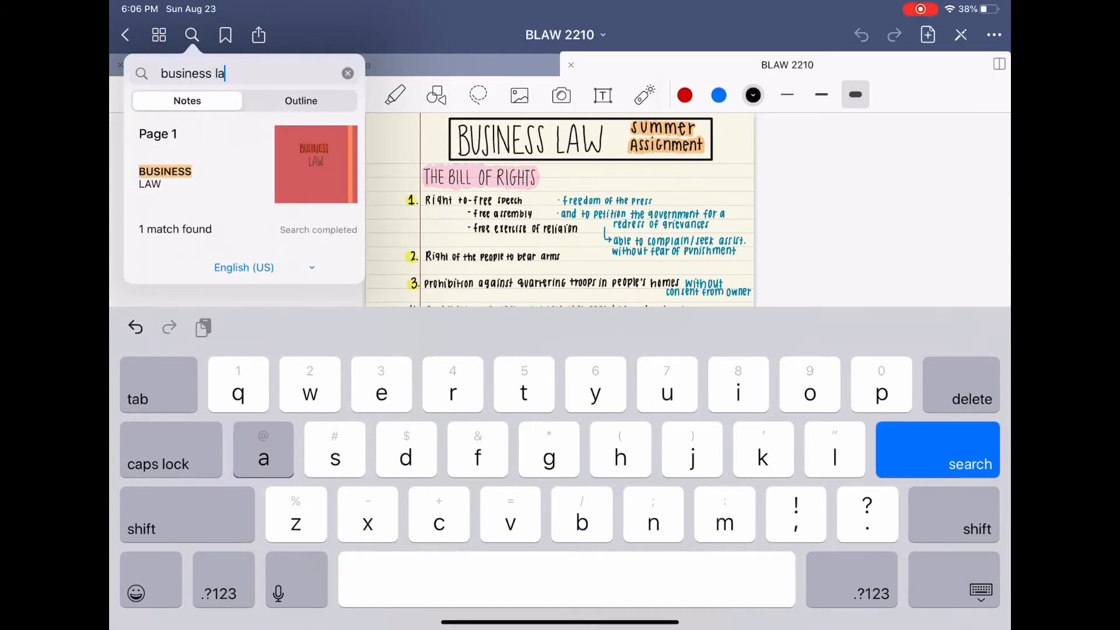
type("w")
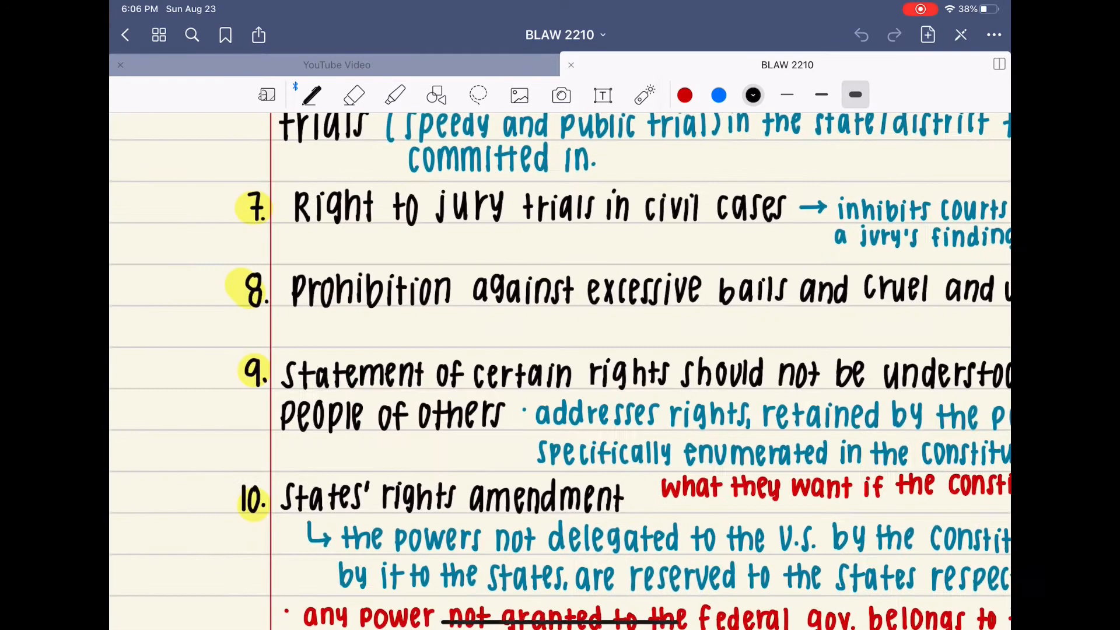
Start a new search of the notes for "statement".
left_click(191, 34)
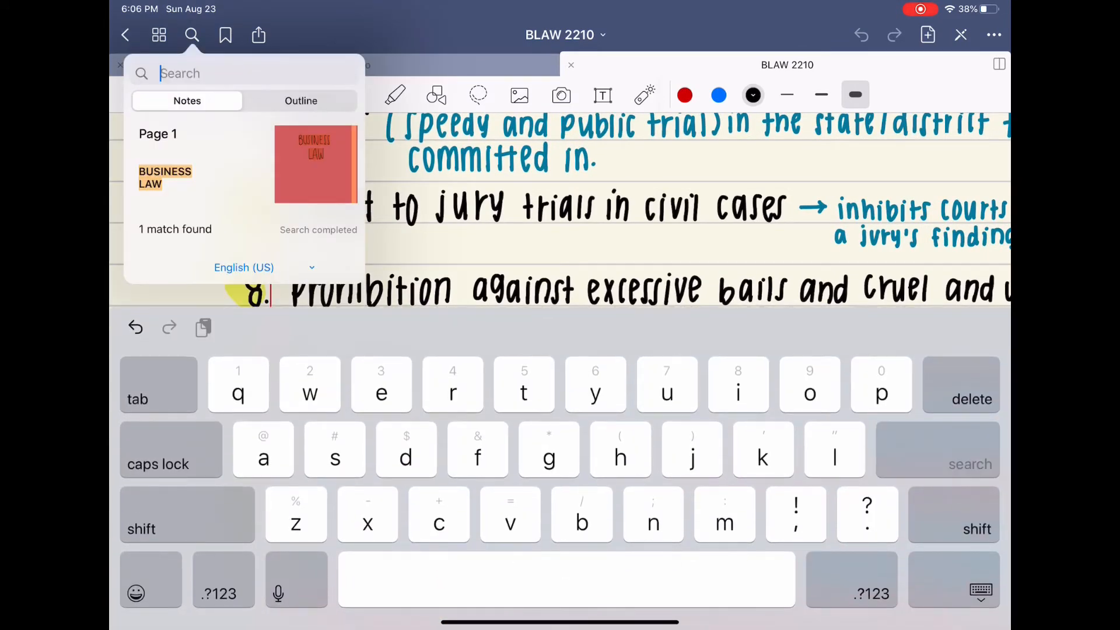
type("statement")
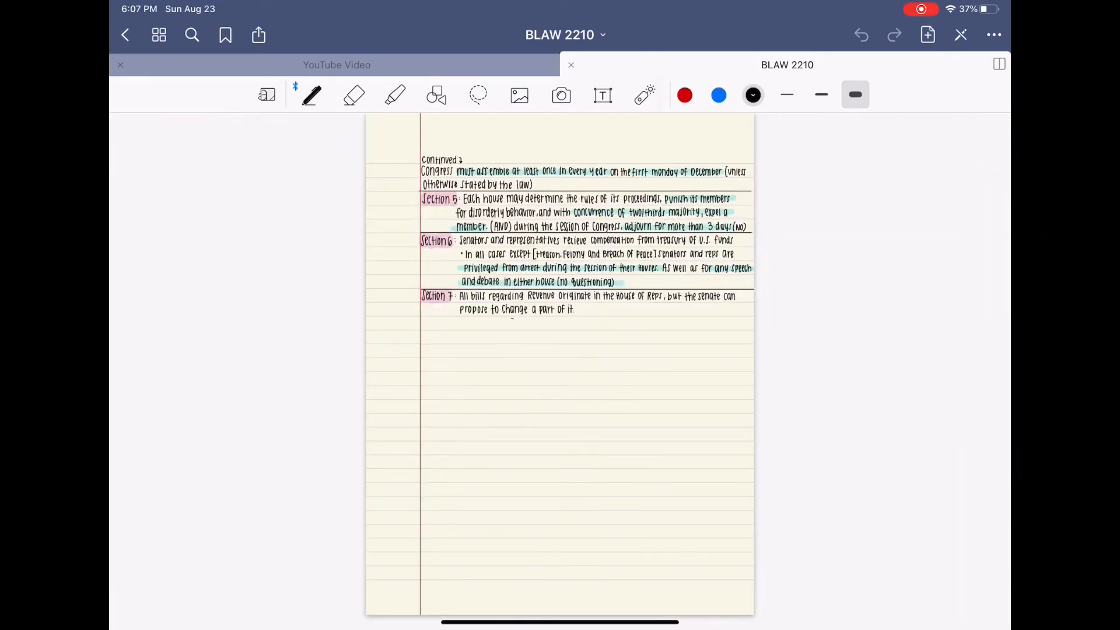
View the Page 2 "statement" result, search "youtu", then drag Safari's Constitution beside the notes.
left_click(312, 95)
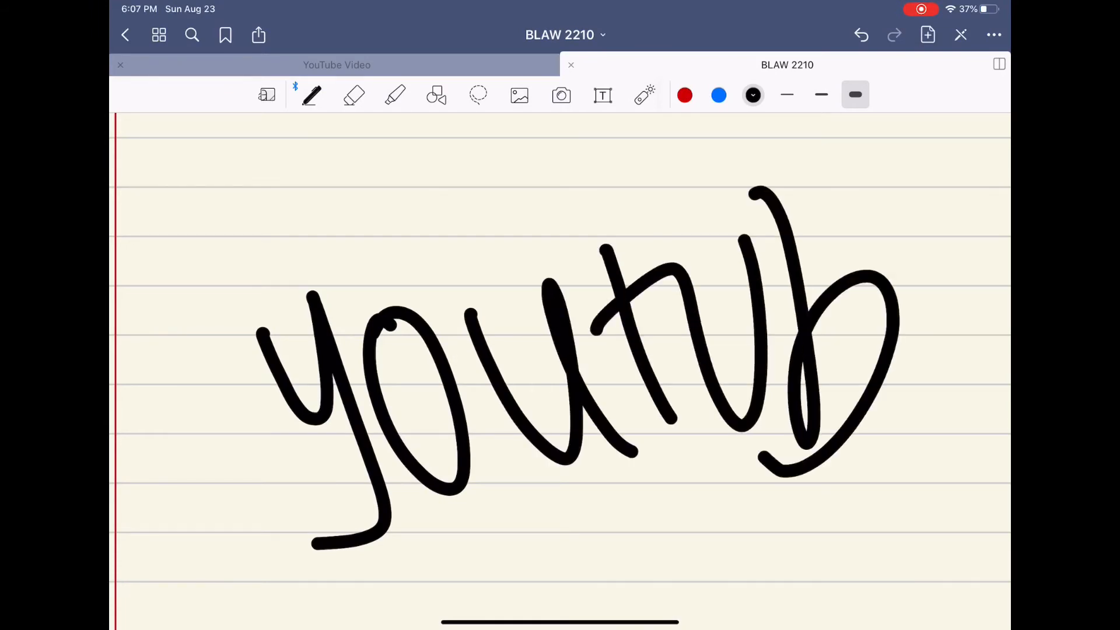
left_click(191, 34)
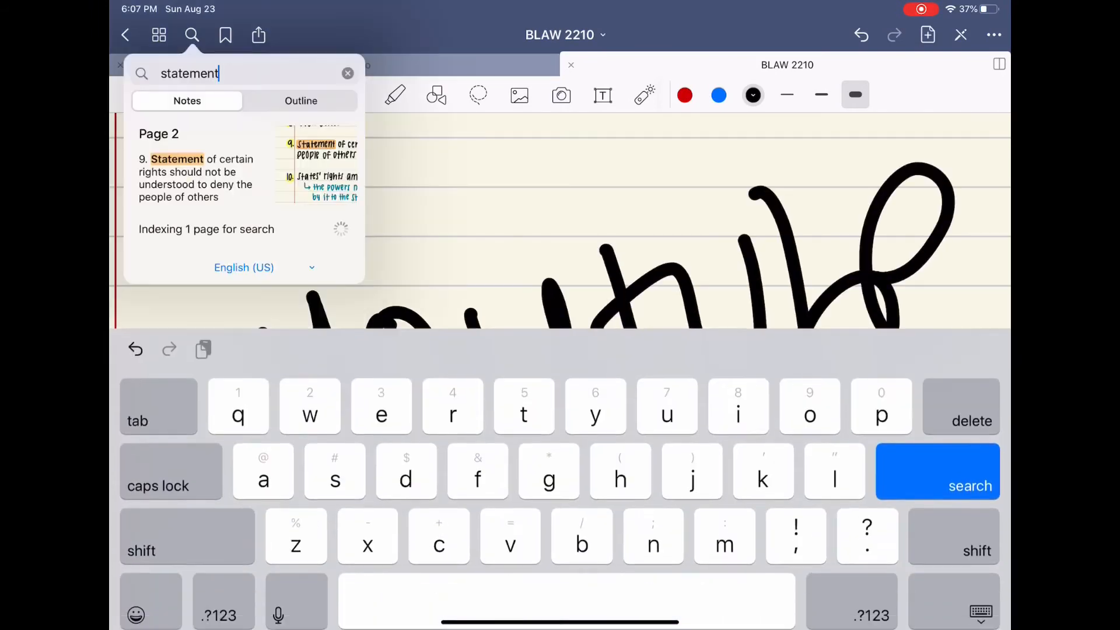
type("youtu")
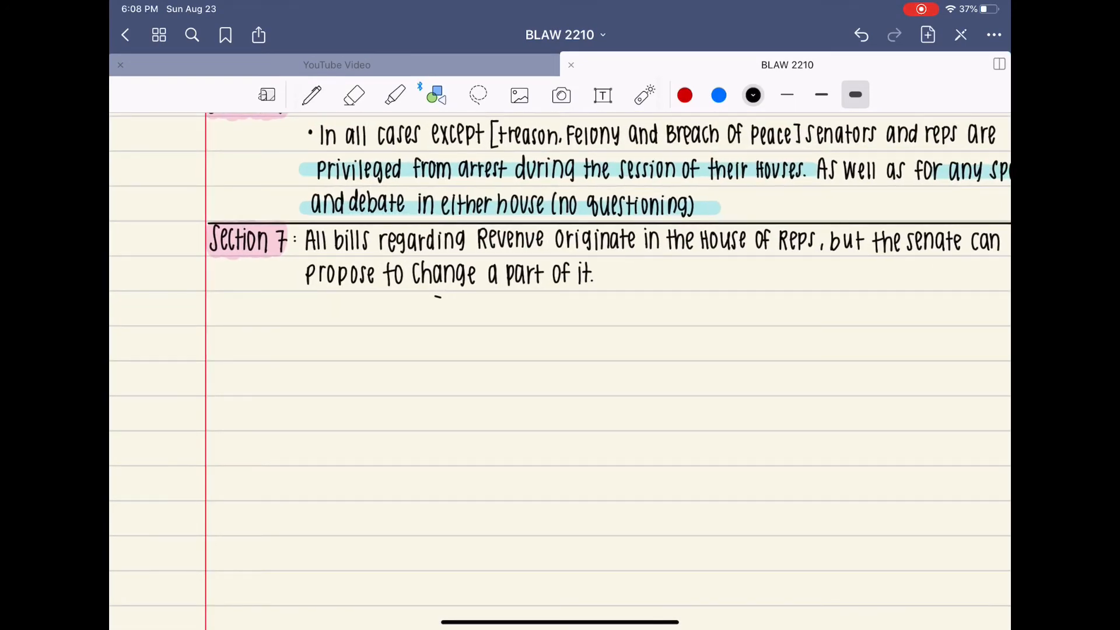
left_click_drag(203, 287, 879, 287)
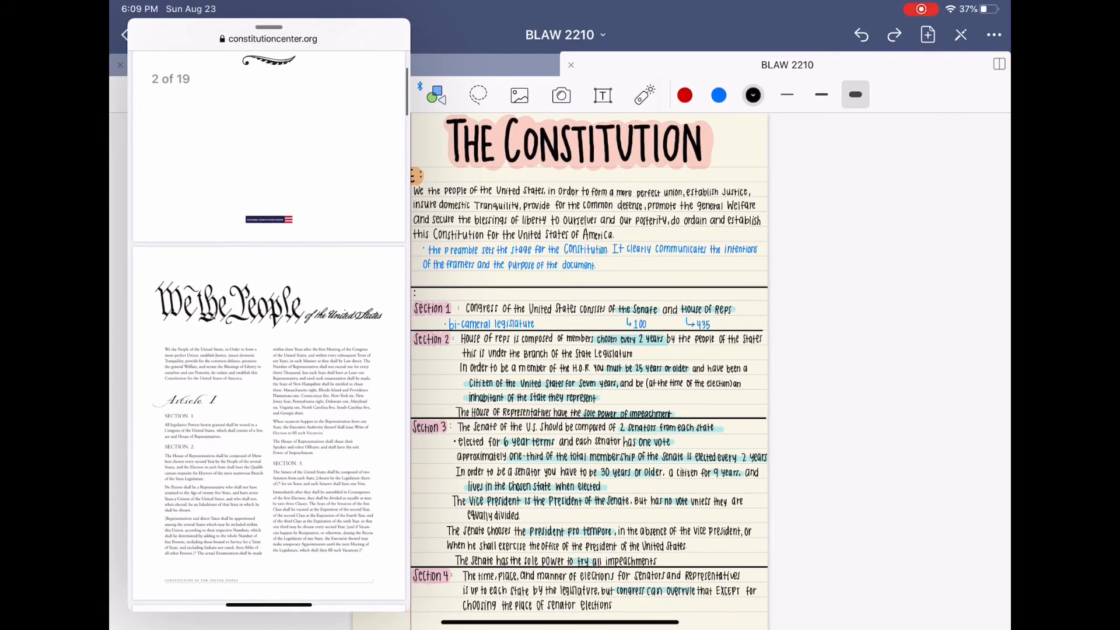
Scroll the Safari Constitution down to Sections 7 and 8 beside the matching notes.
scroll("down", 3)
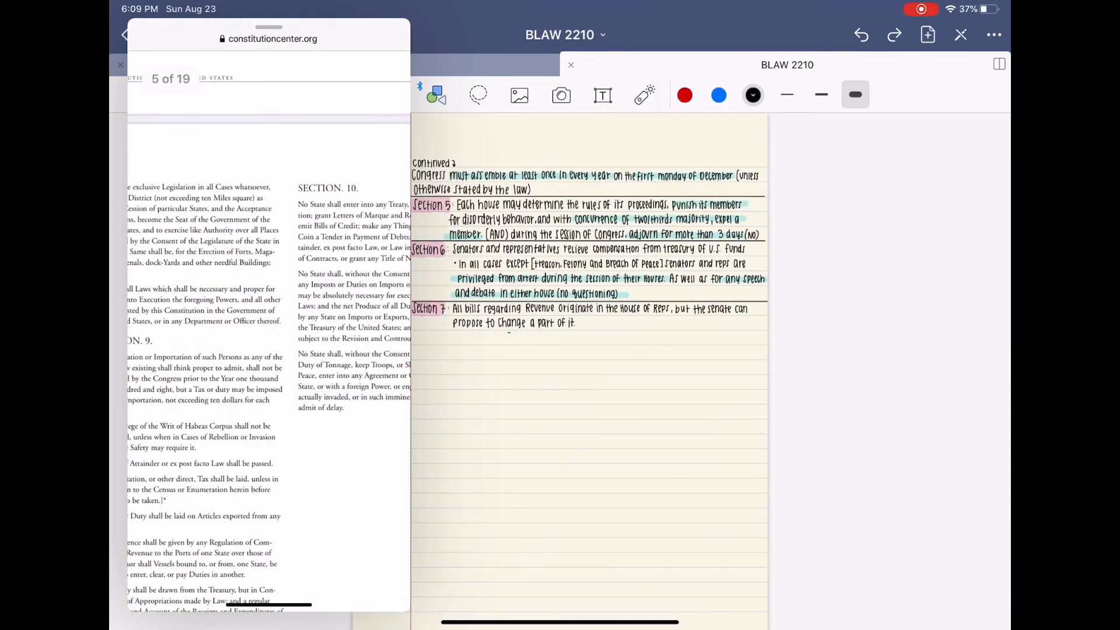
scroll("down", 3)
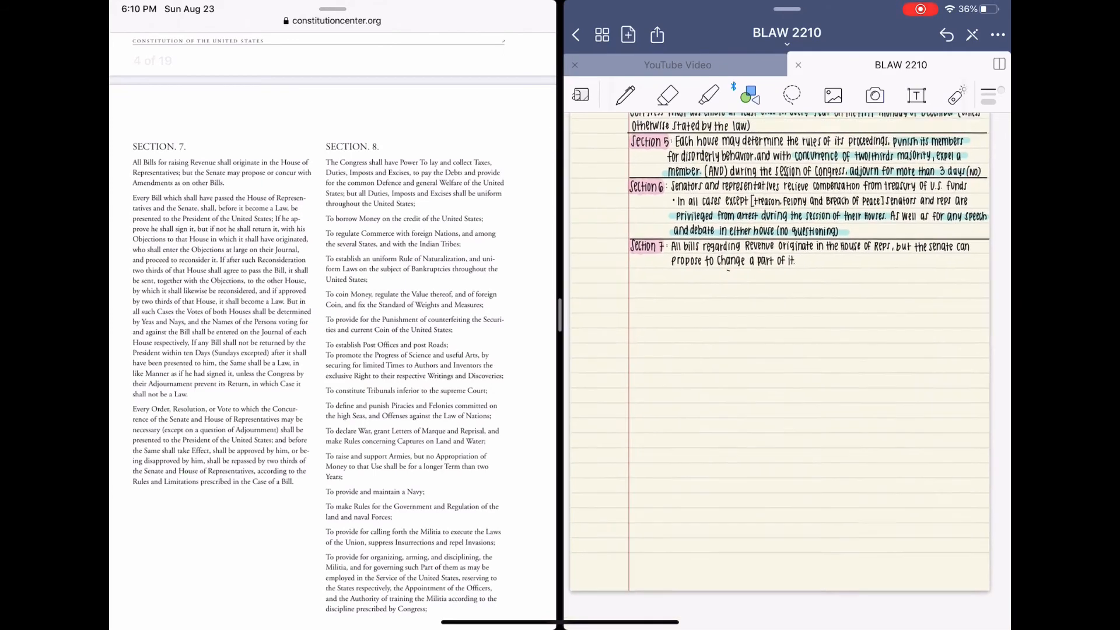
Handwrite under Section 7: both the House of Reps and Senate have a say in passing a bill, then the president.
scroll("down", 3)
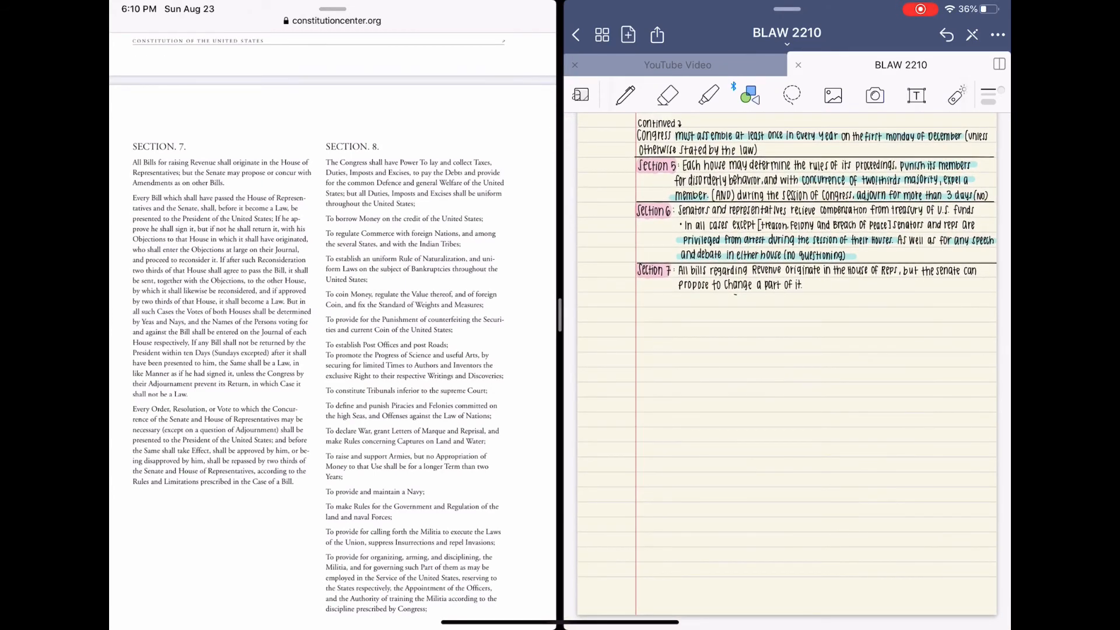
left_click(624, 95)
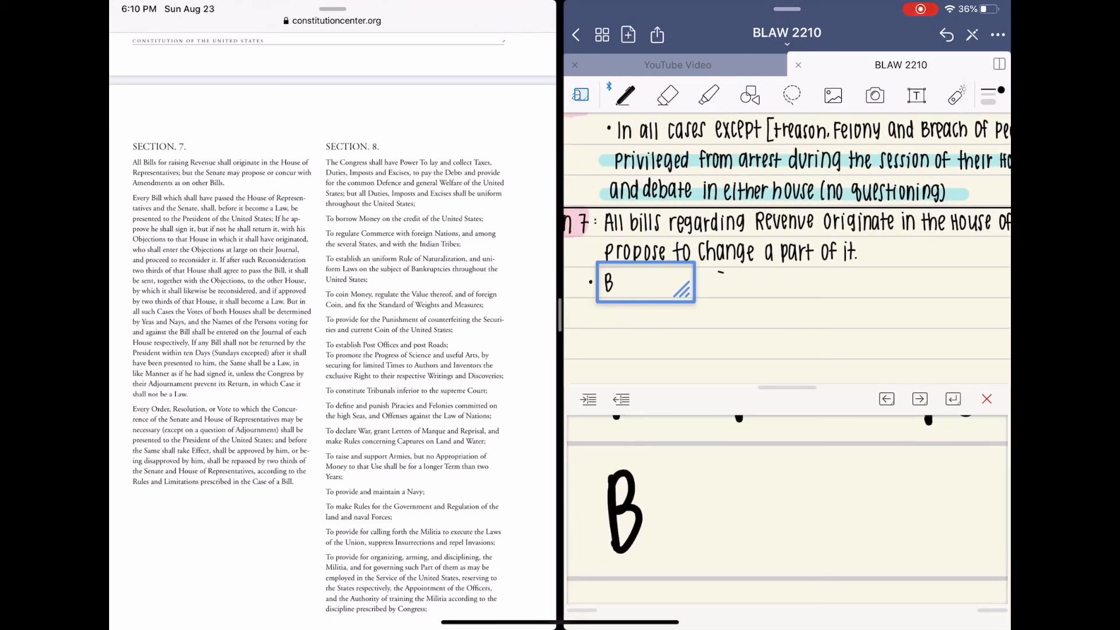
type("oth the")
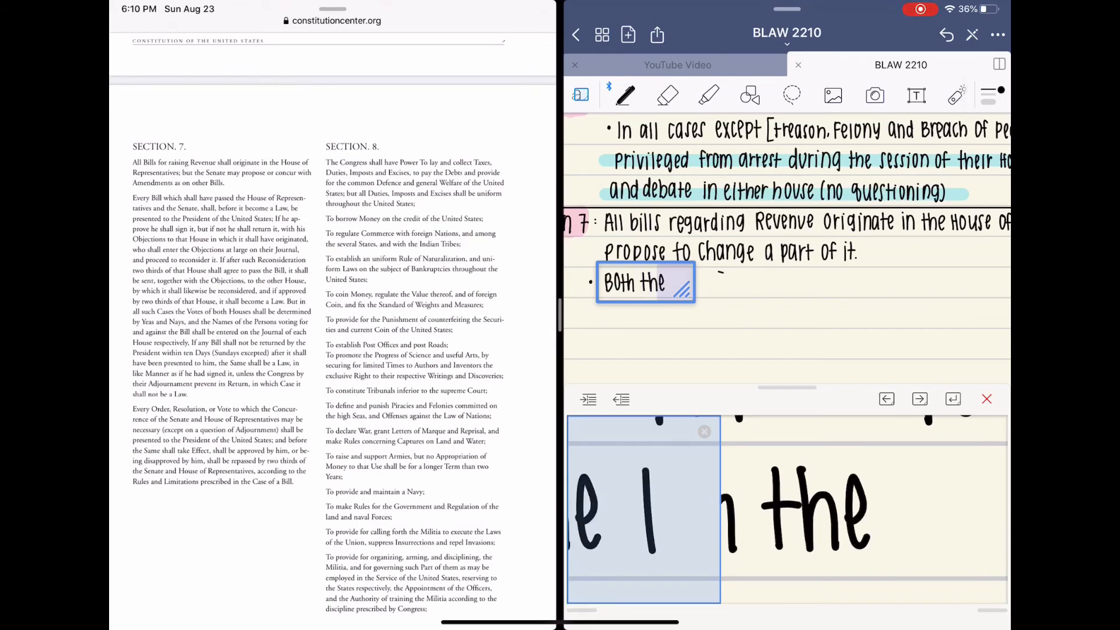
type("House of")
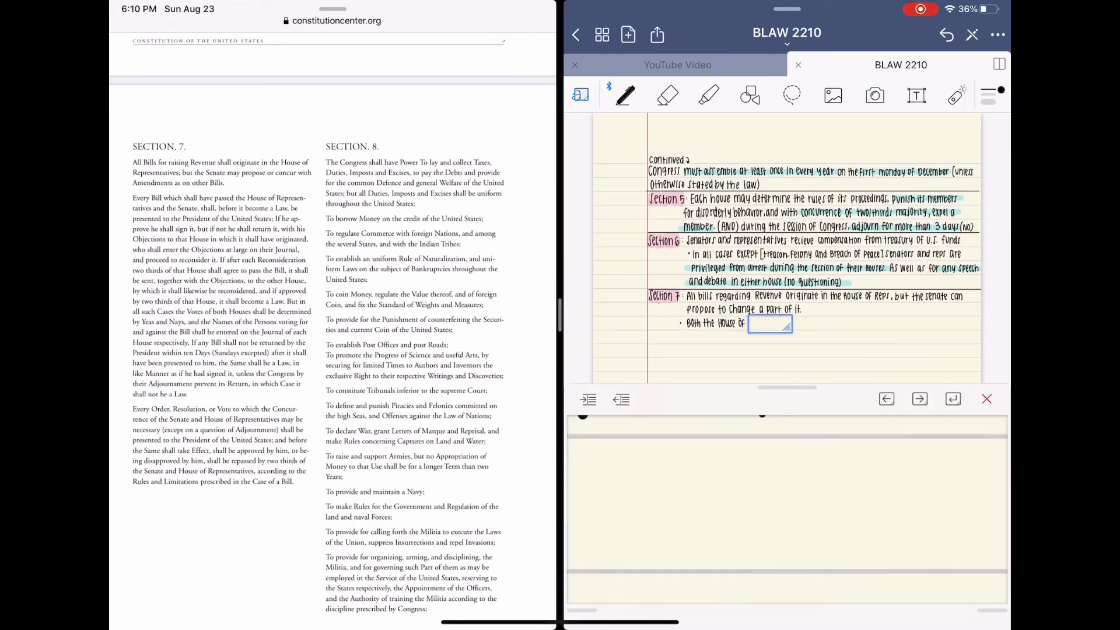
type("Reps and the sen")
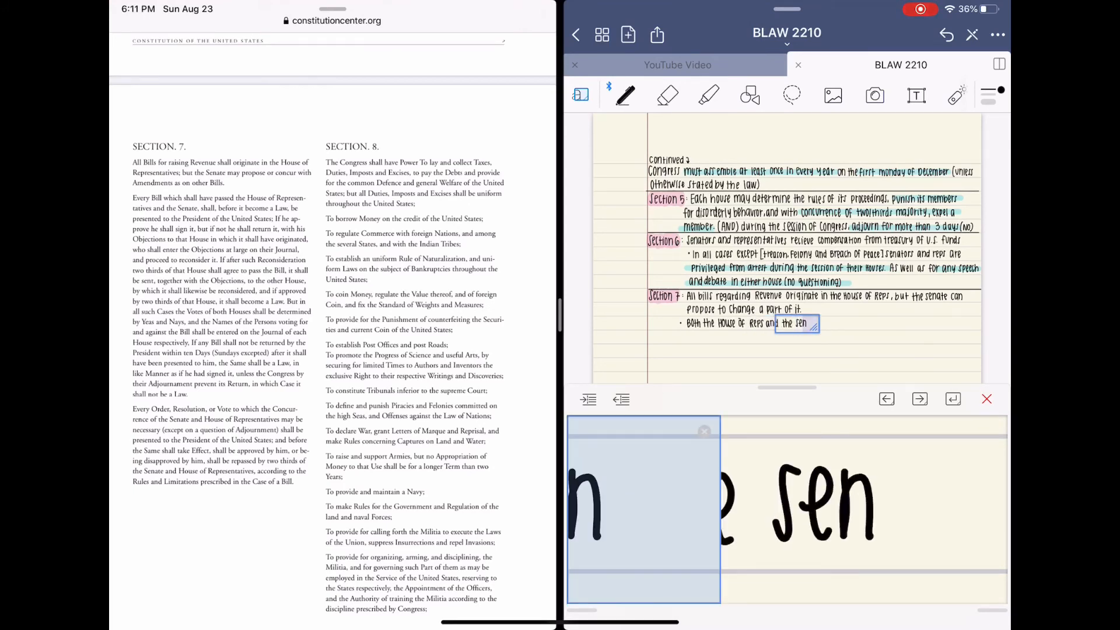
type("have a say in the passing of a bi")
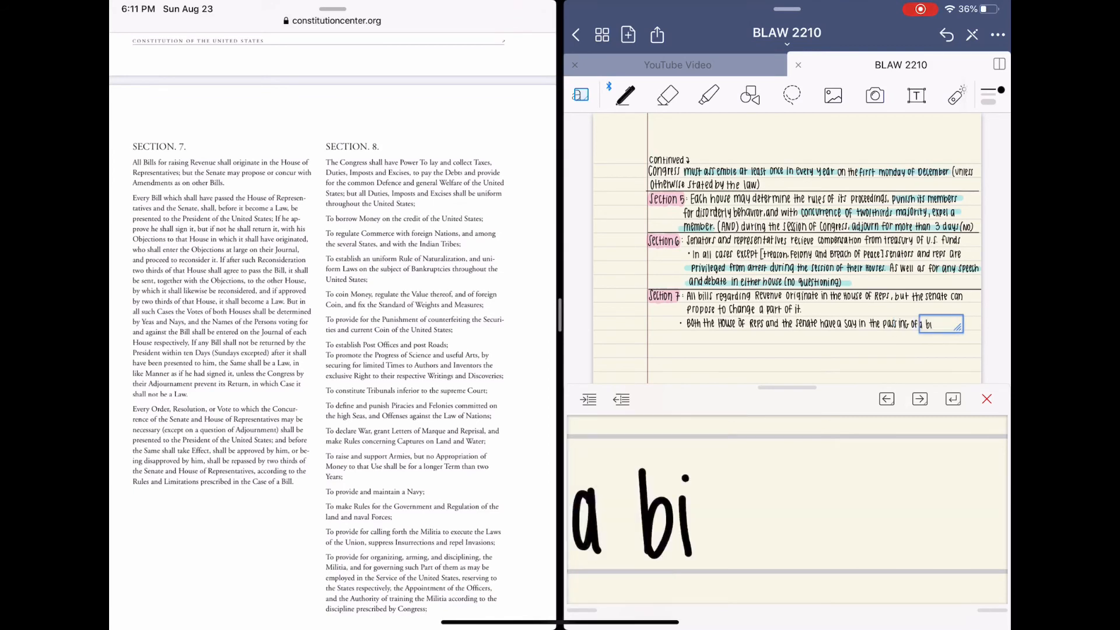
type("ll. CAND)")
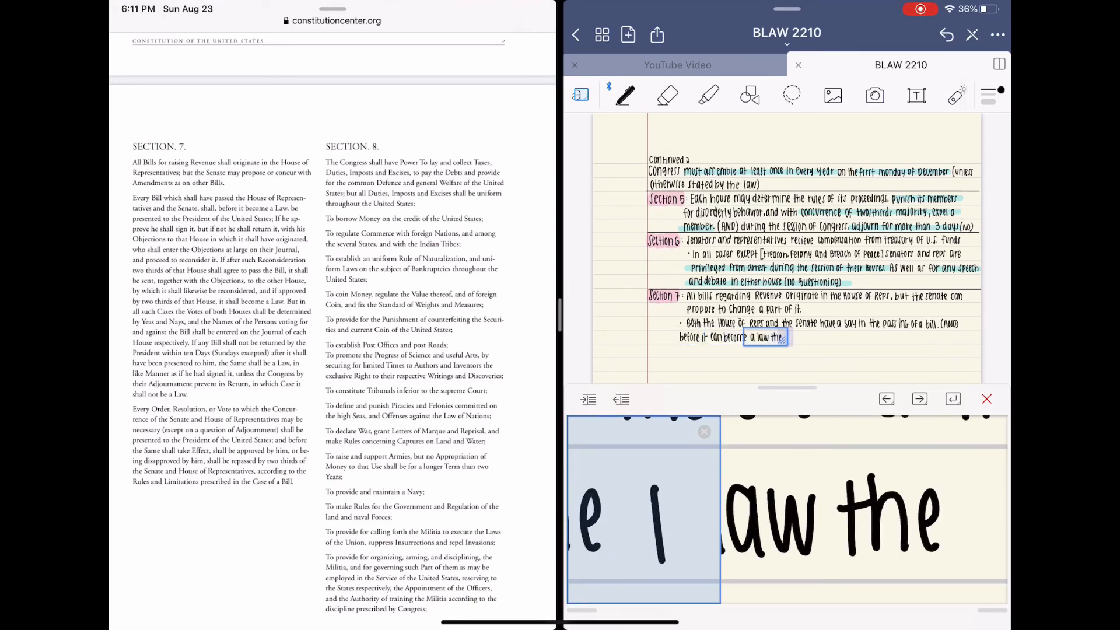
type("president")
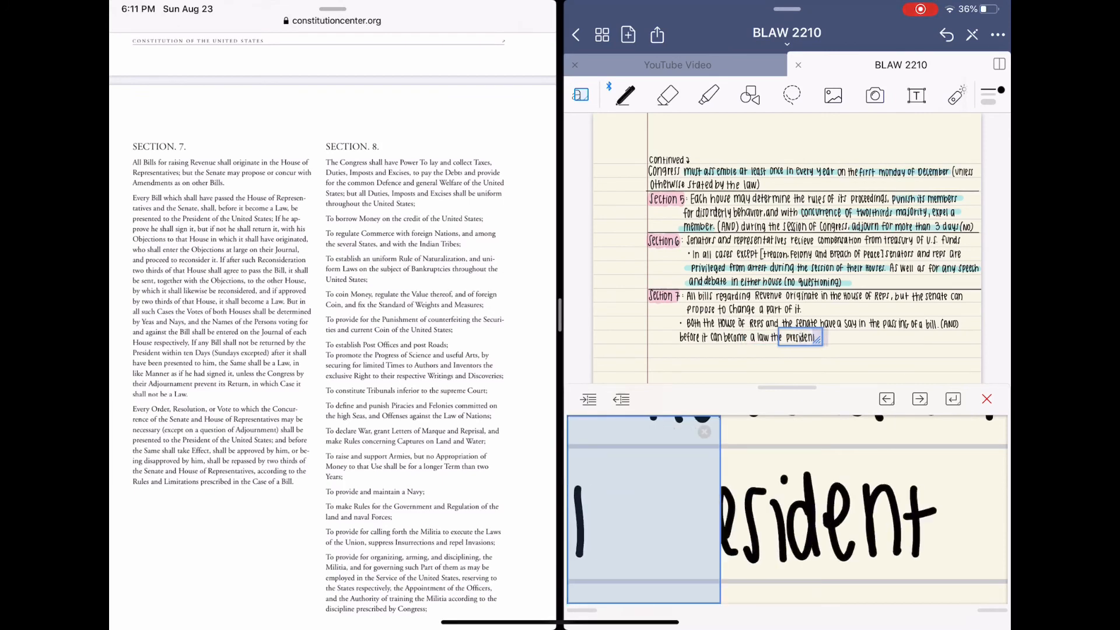